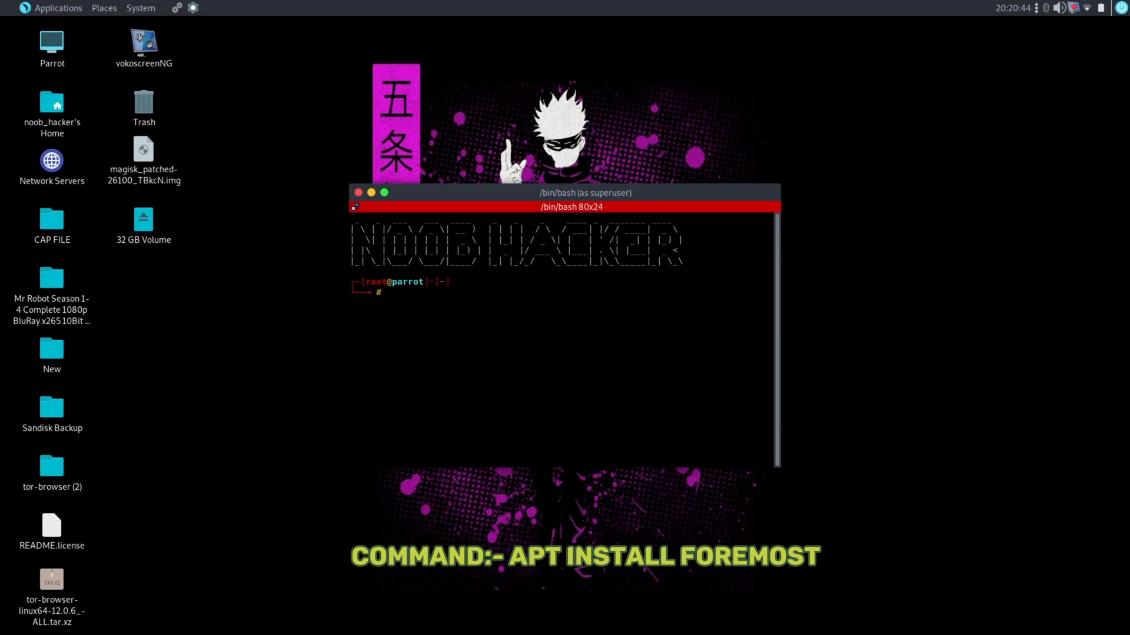
Run 'apt install foremost', confirming it is already the newest version, then clear the screen.
text(apt in)
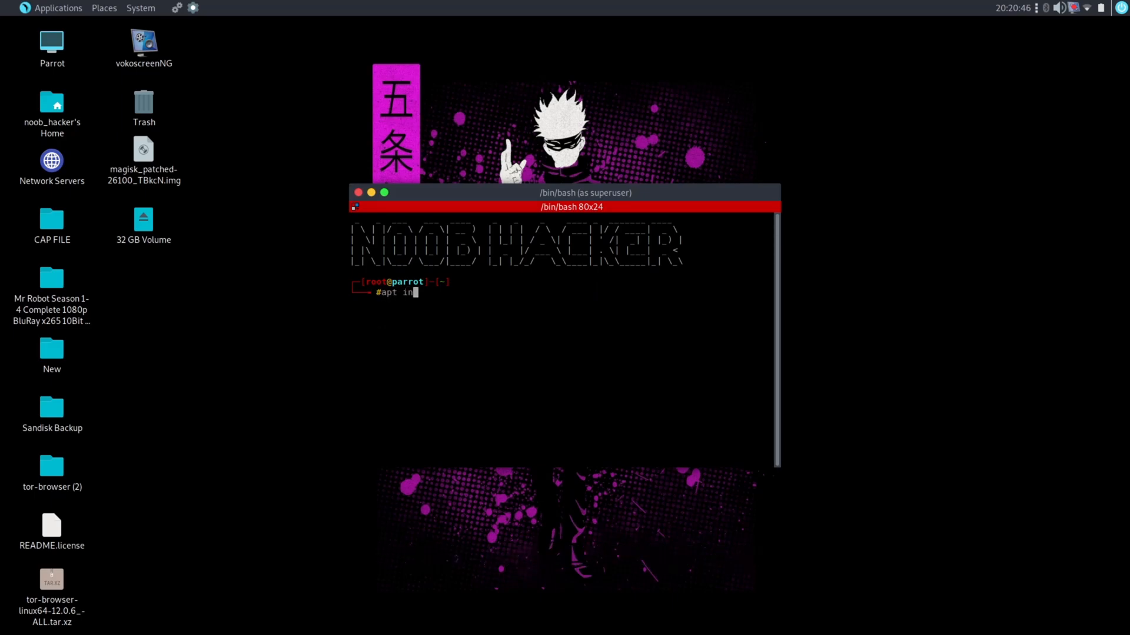
text(stall f)
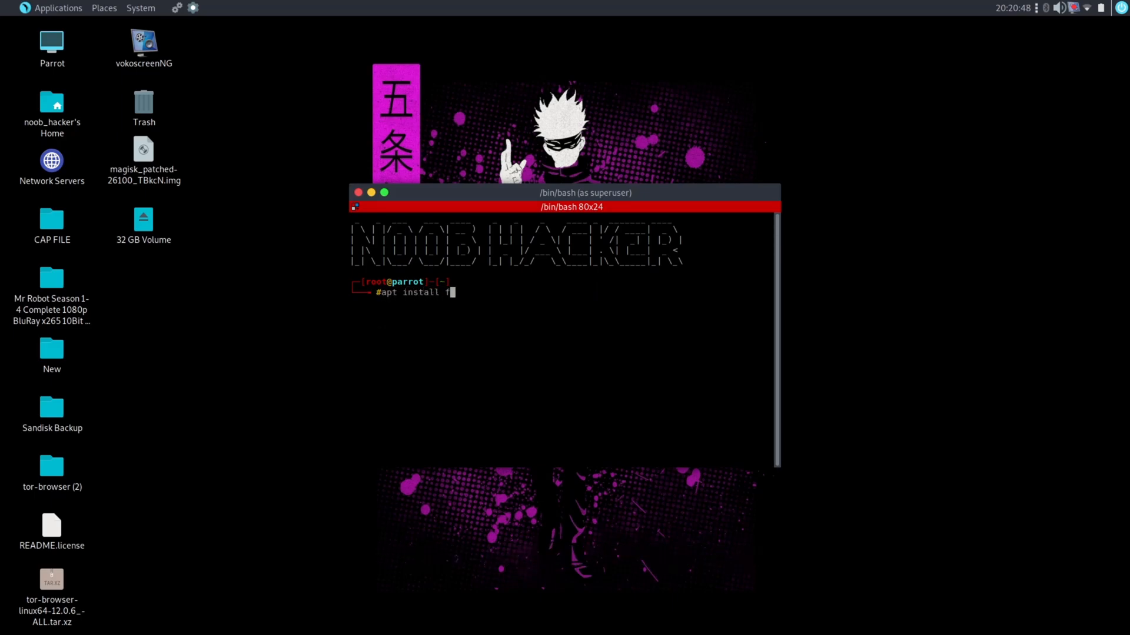
text(oremost)
text(cle)
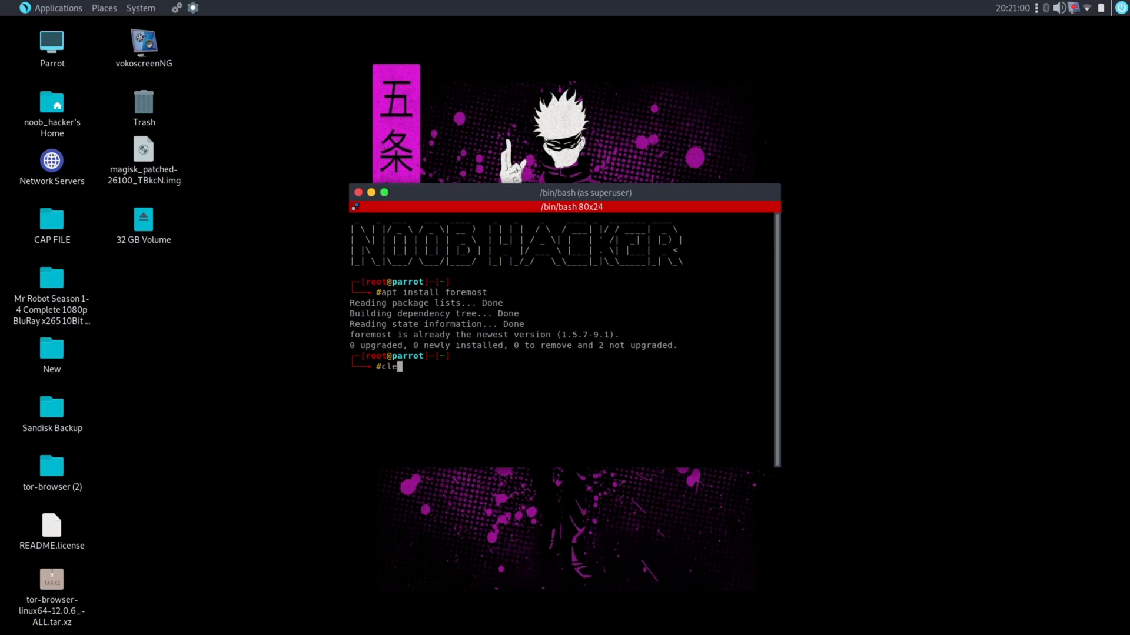
key(Return)
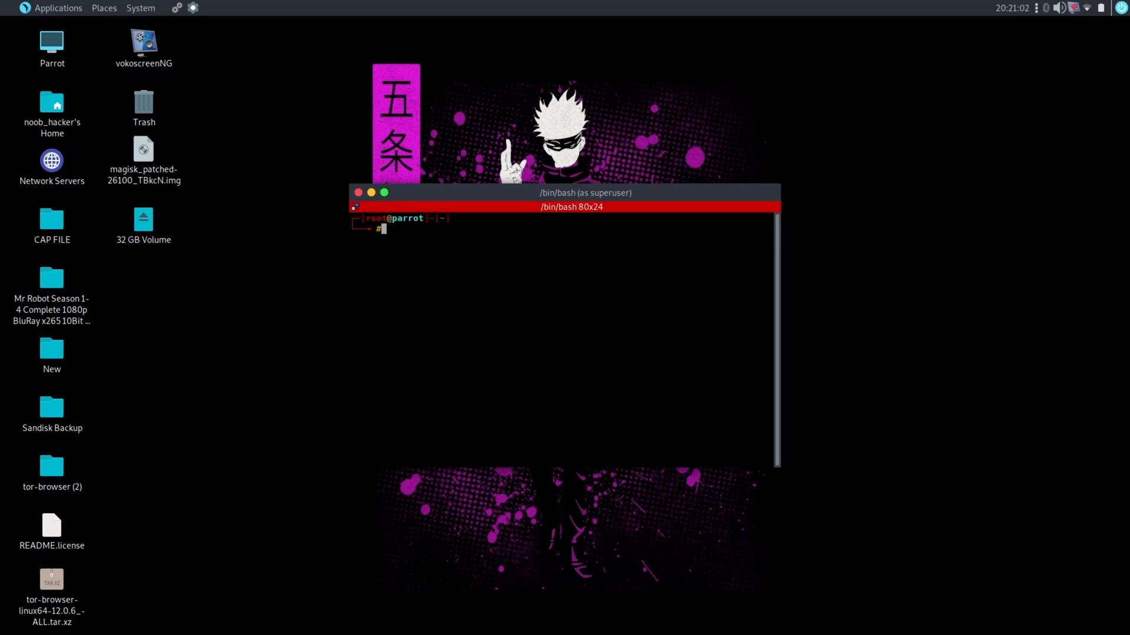
Show foremost's help listing version 1.5.7, its usage syntax and available options.
text(foremost -h)
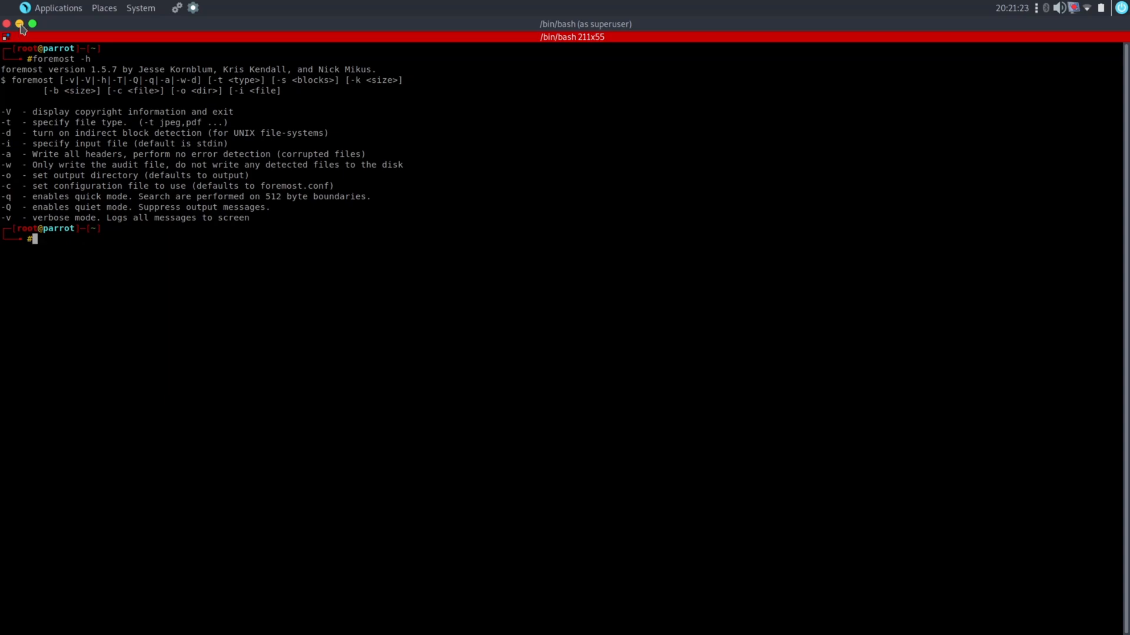
Permanently delete all ten files from the 32 GB pen drive and verify the Trash is empty.
click(19, 24)
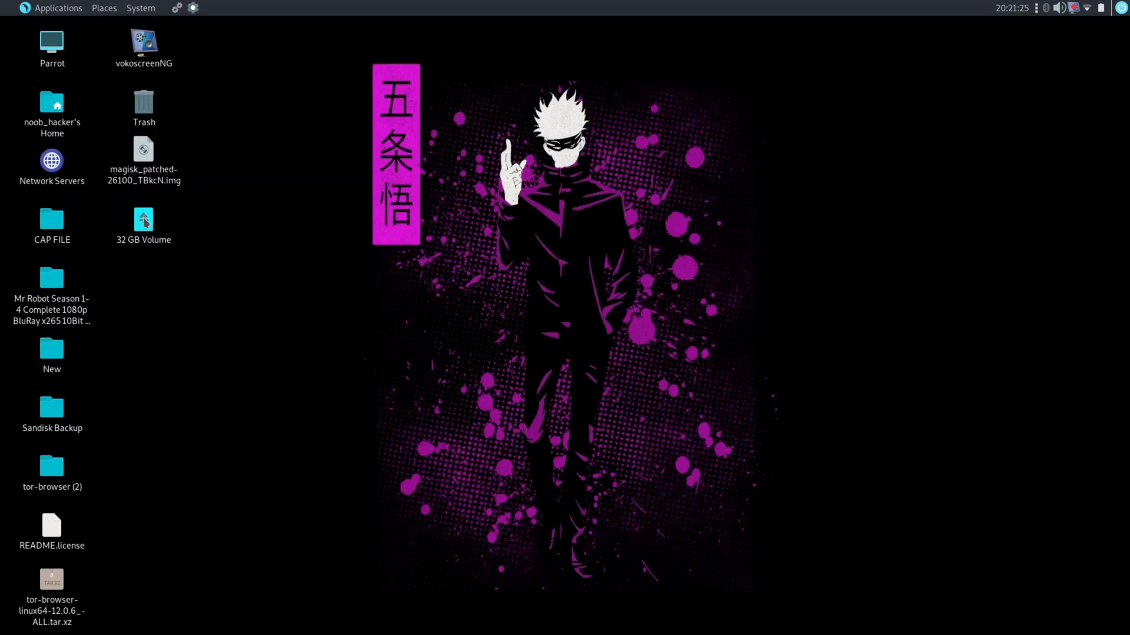
double_click(142, 218)
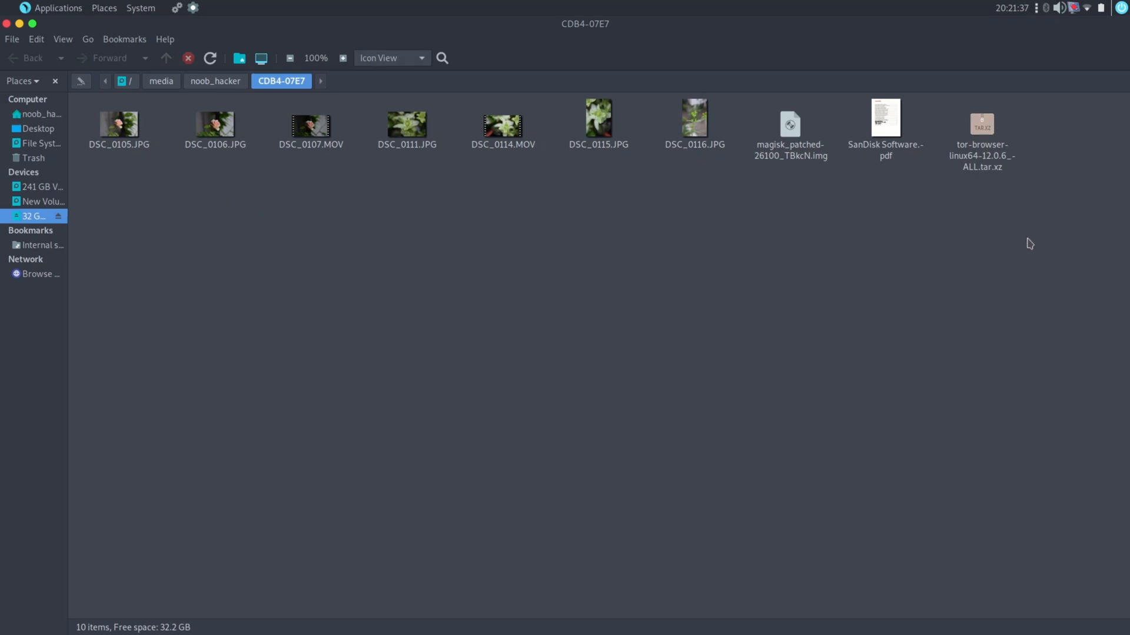
key(ctrl+a)
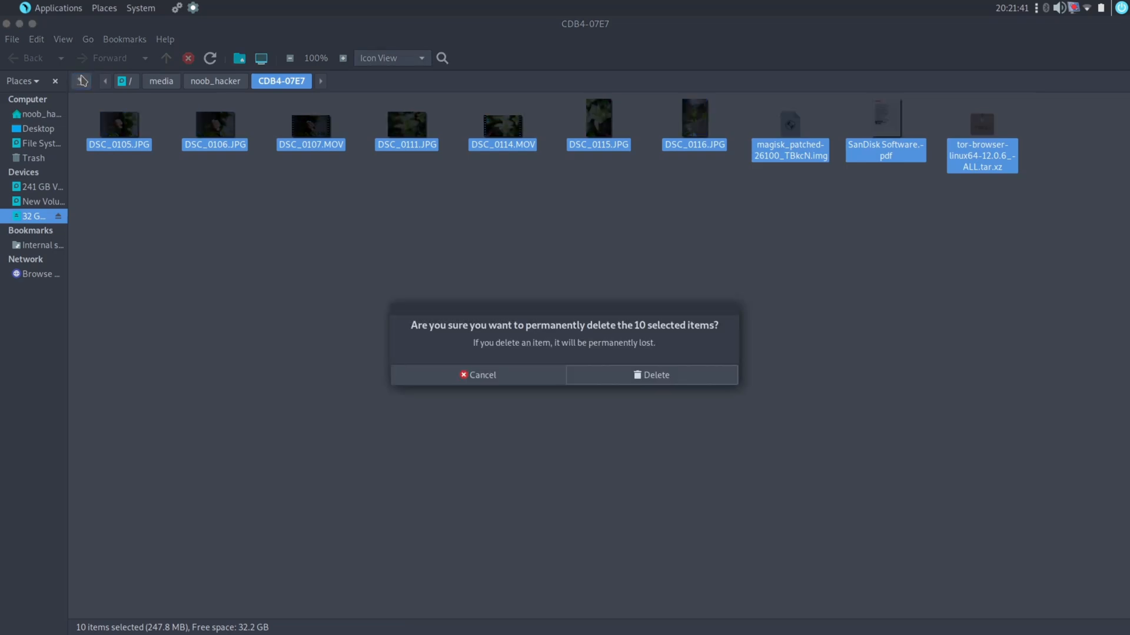
mouse_move(585, 336)
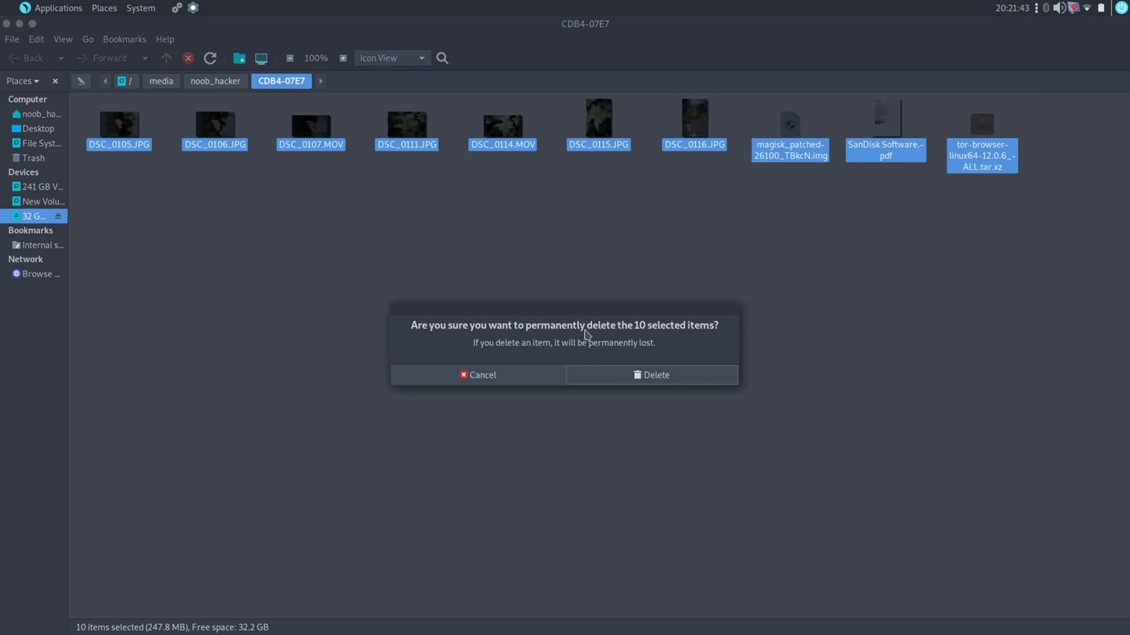
mouse_move(654, 375)
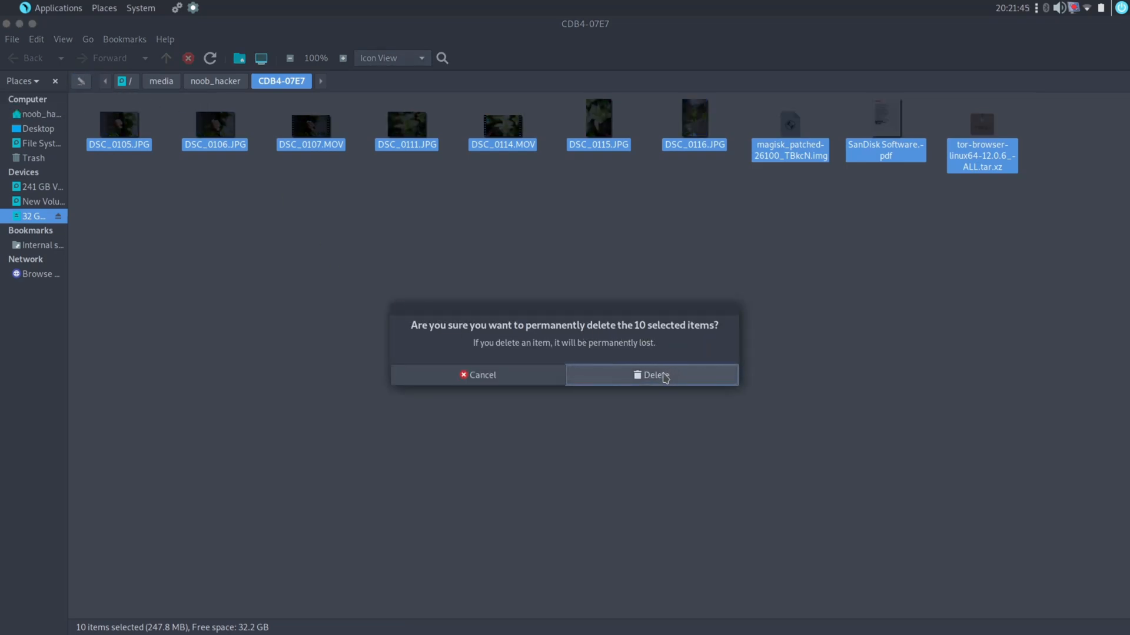
click(652, 375)
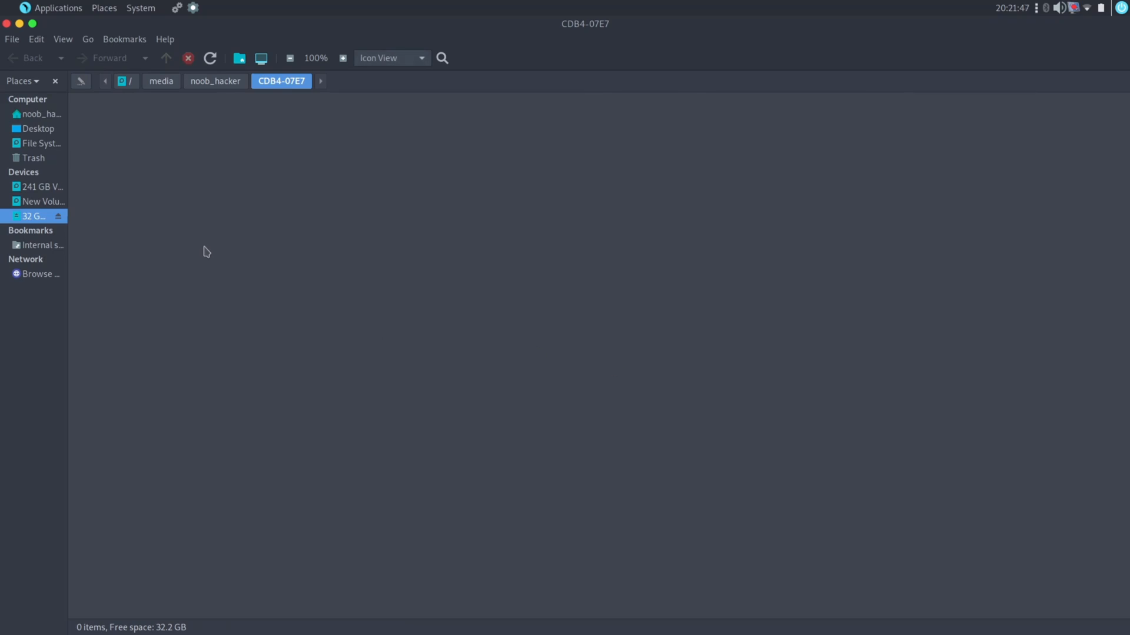
click(33, 157)
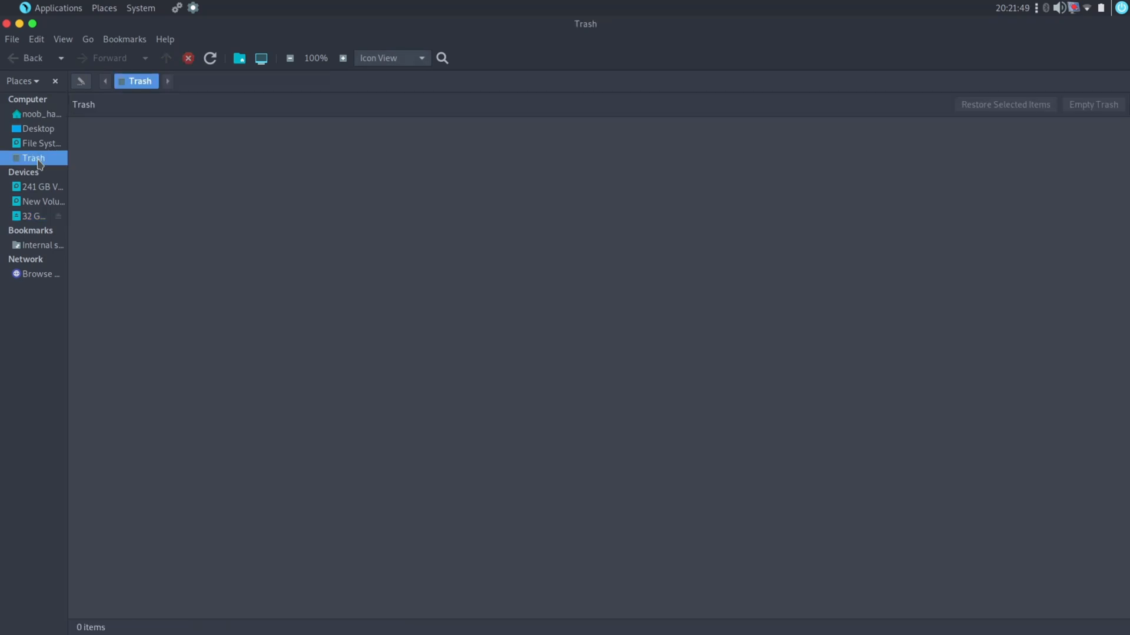
mouse_move(472, 221)
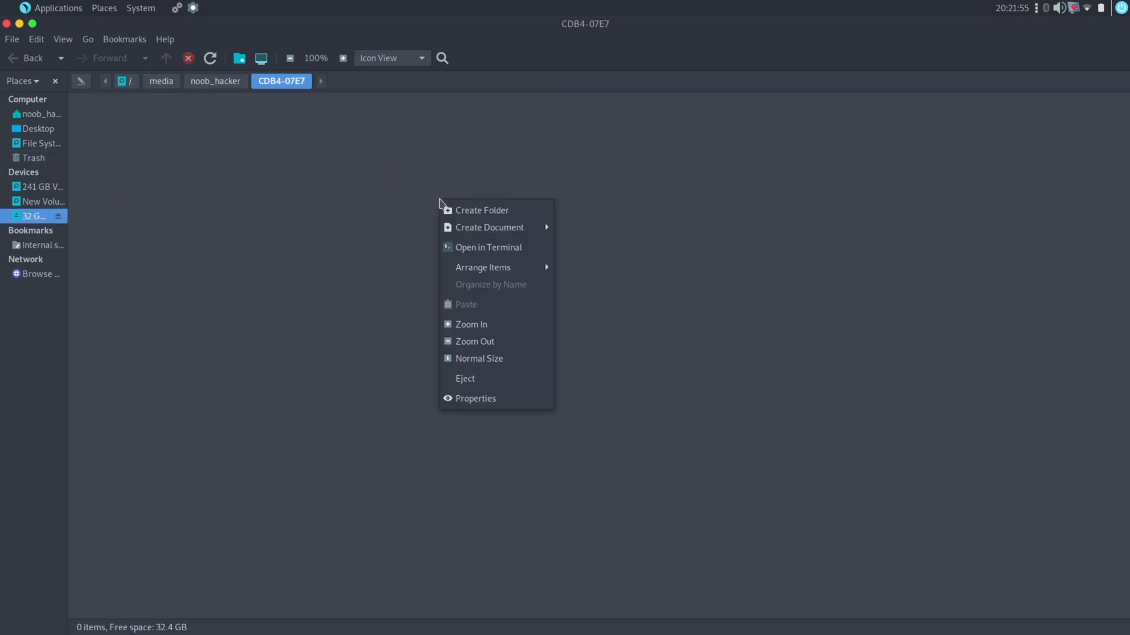
Review the empty drive's properties (98.3 kB used, 32.4 GB free) and close them.
click(475, 399)
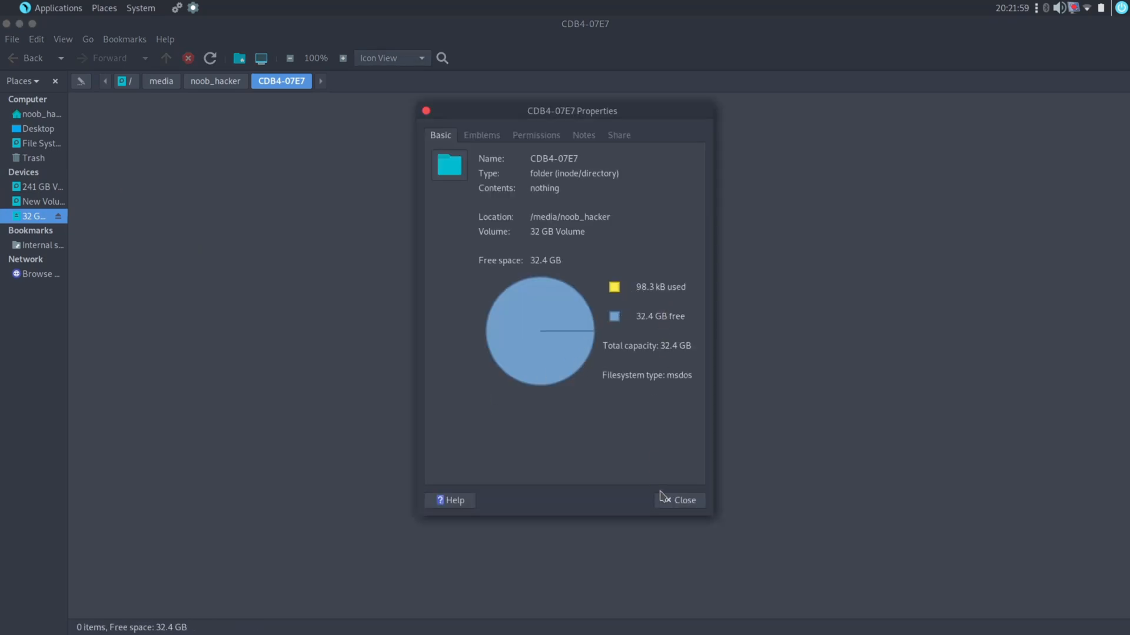
click(678, 500)
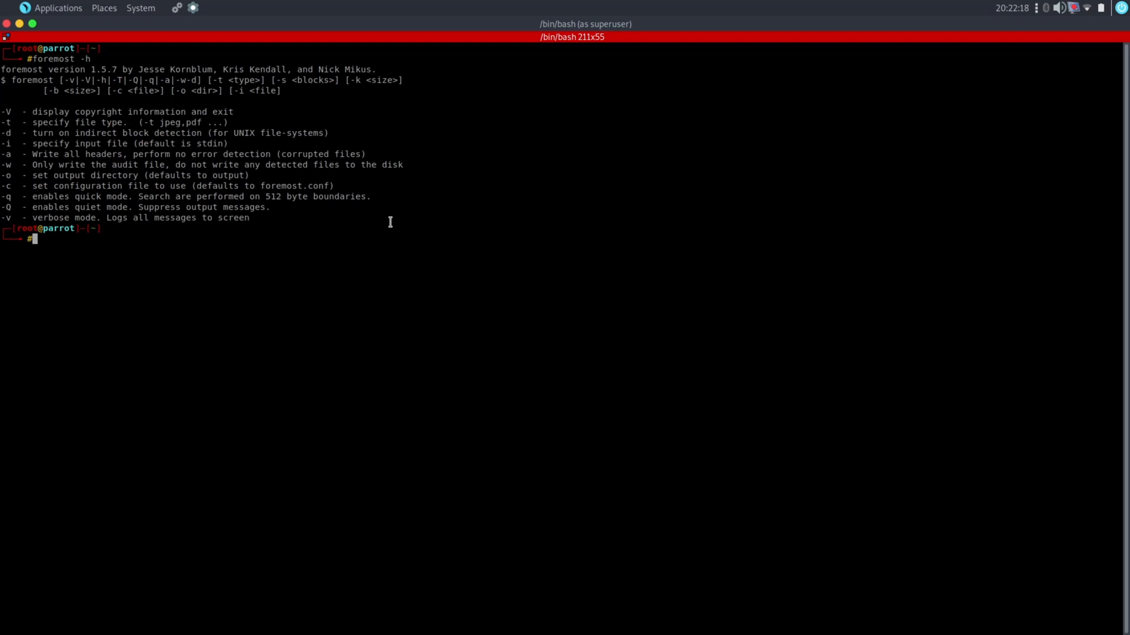
List disks with fdisk -l and select the pen drive partition path /dev/sdc1.
text(fdis)
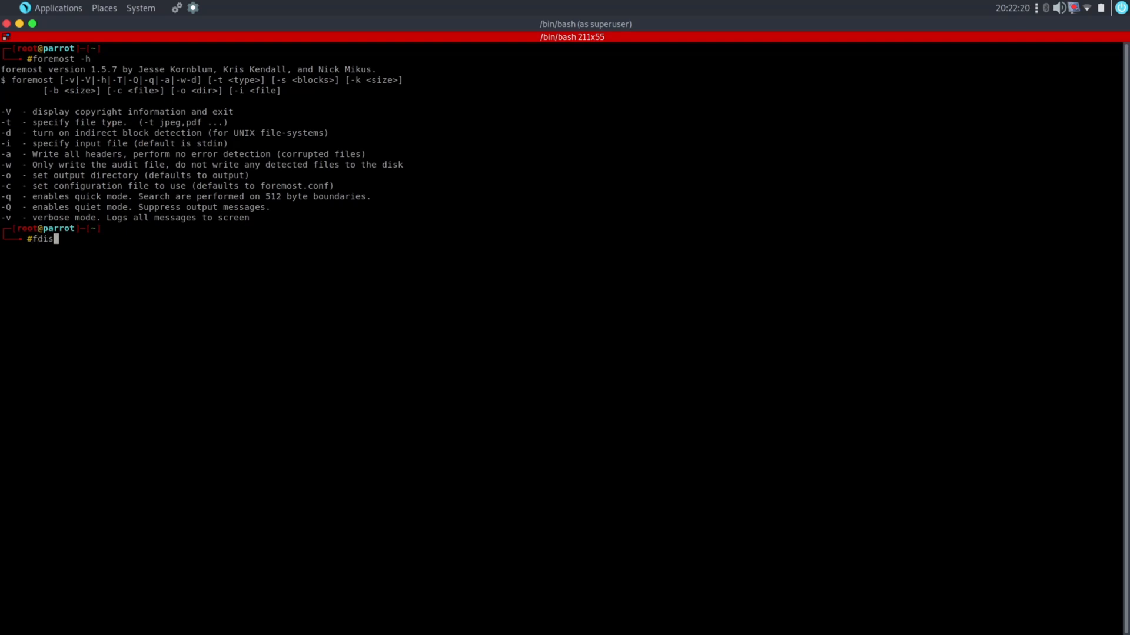
text(k -l)
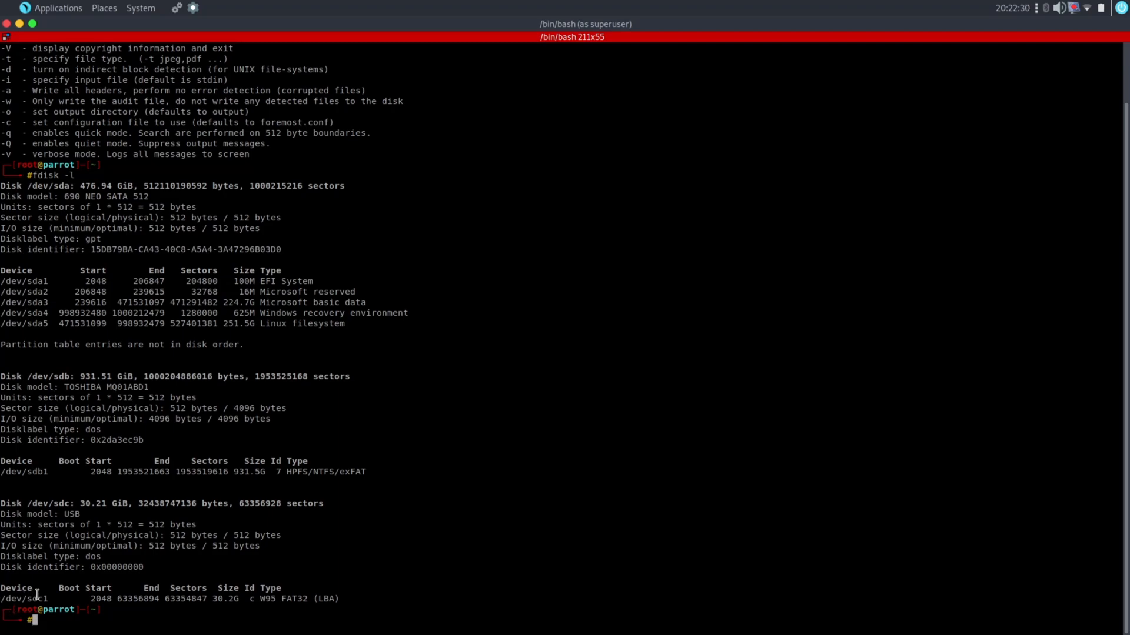
double_click(24, 599)
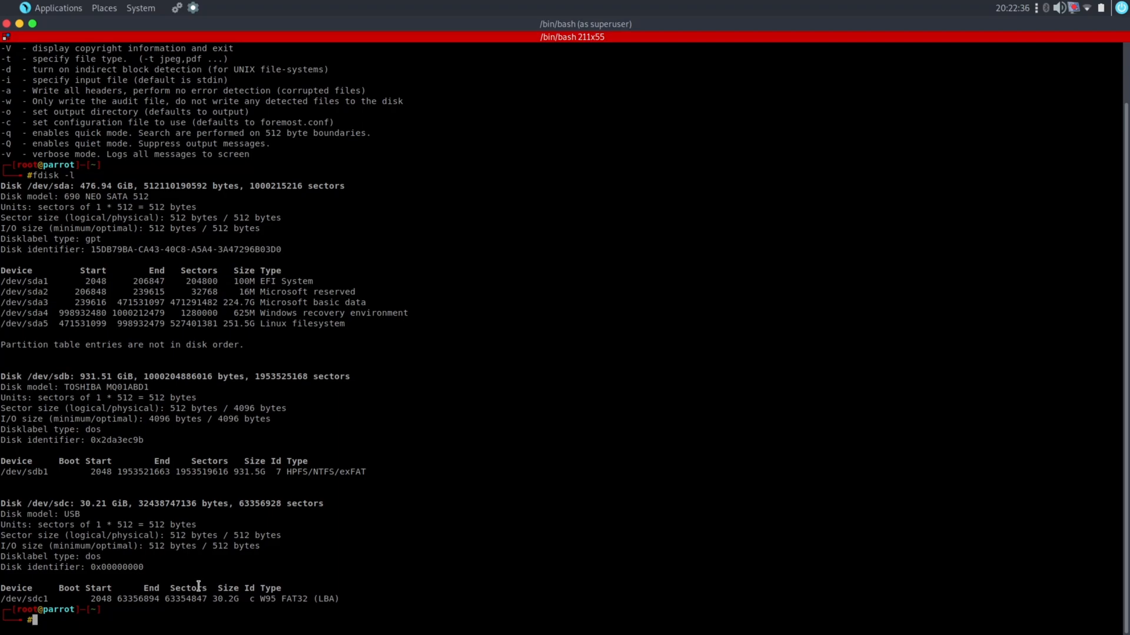
mouse_move(285, 344)
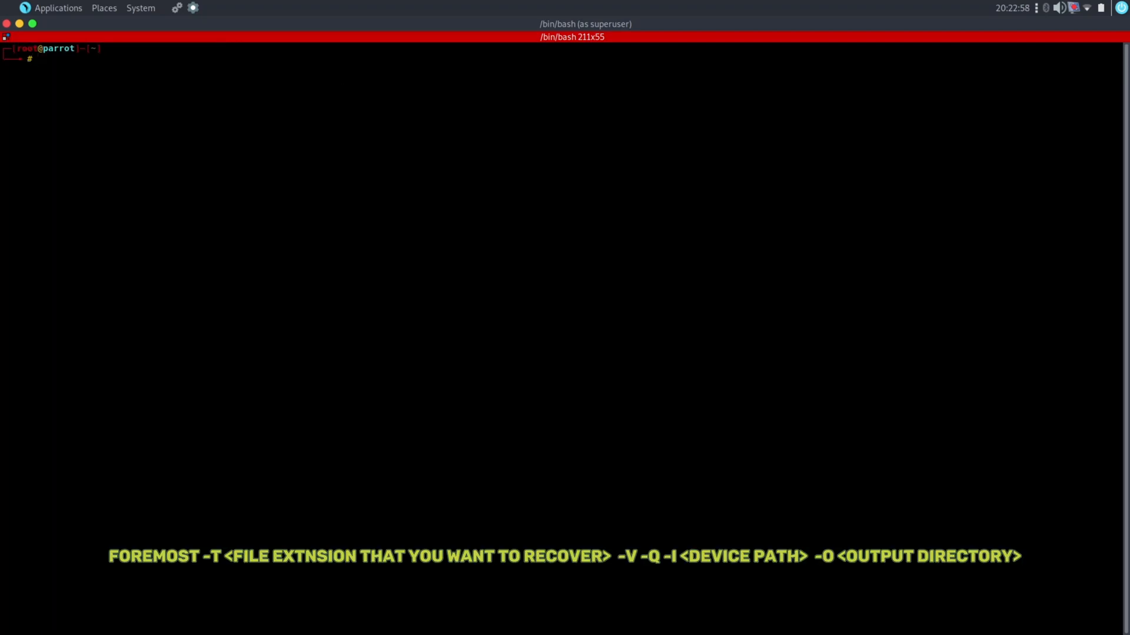
Compose 'foremost -t jpg,mov -v -q -i /dev/sdc1 -o' with output /home/noob_hacker/Desktop/Recover.
text(foremost)
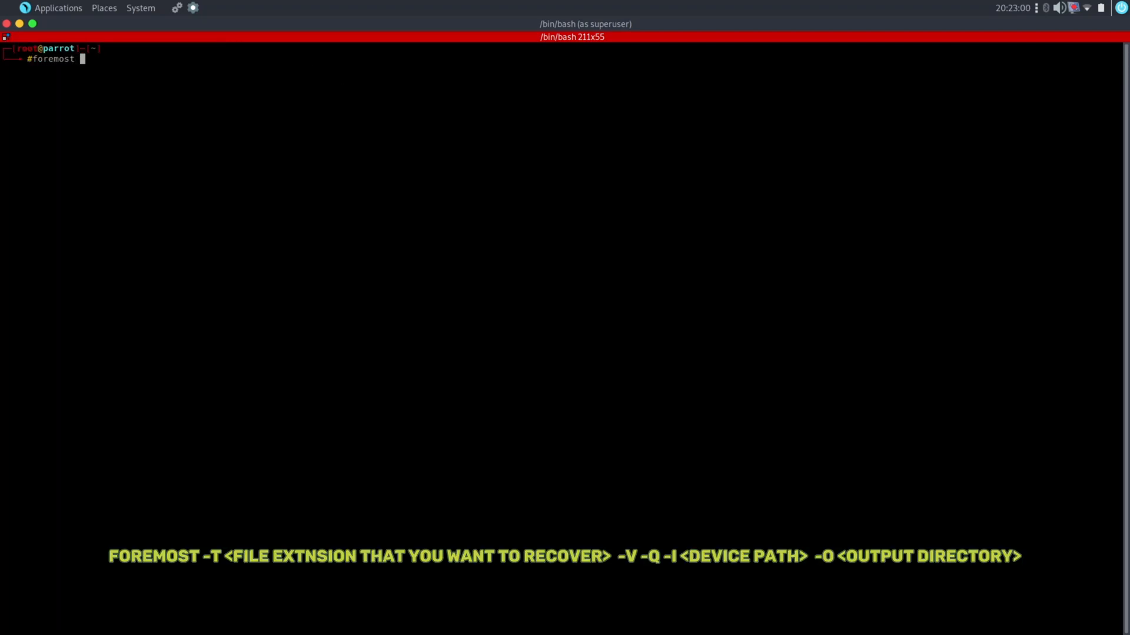
text(-t)
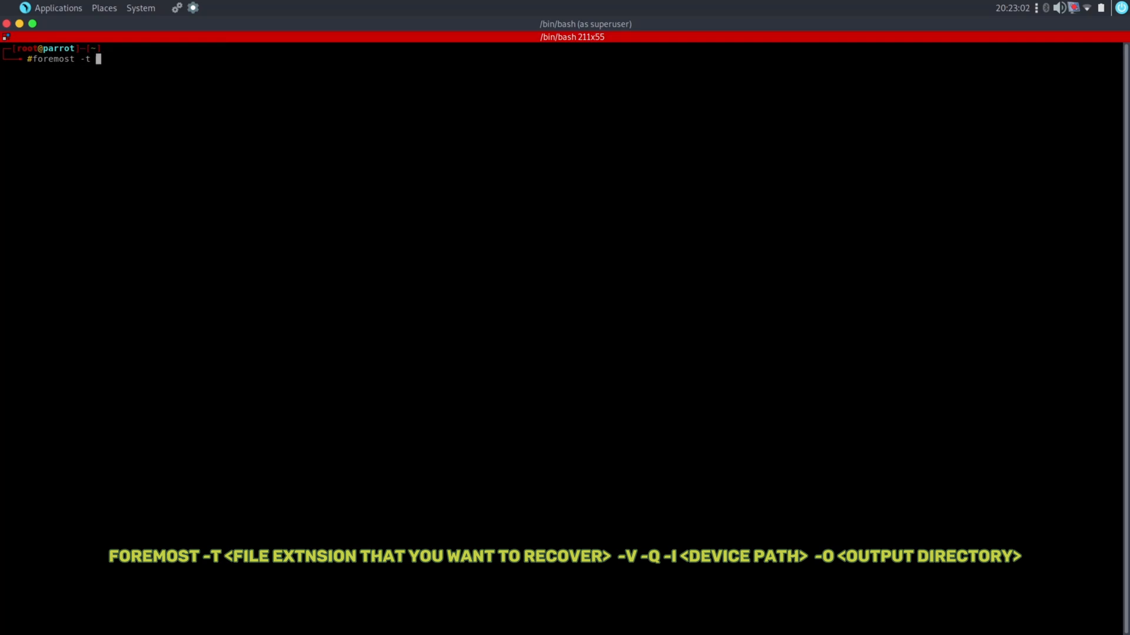
text(img)
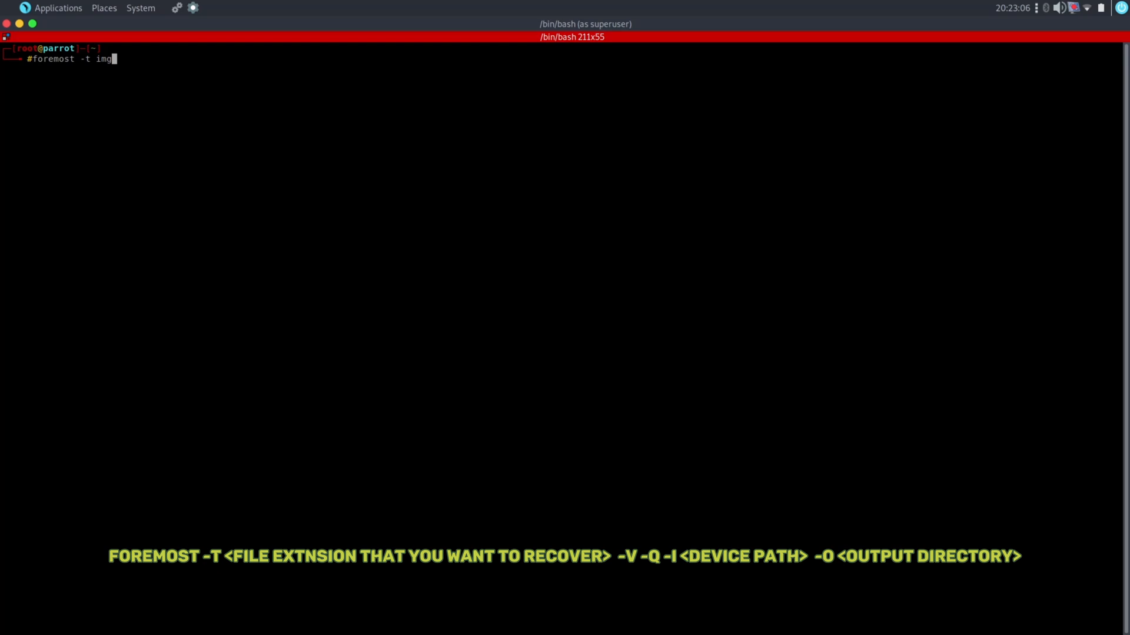
key(BackSpace)
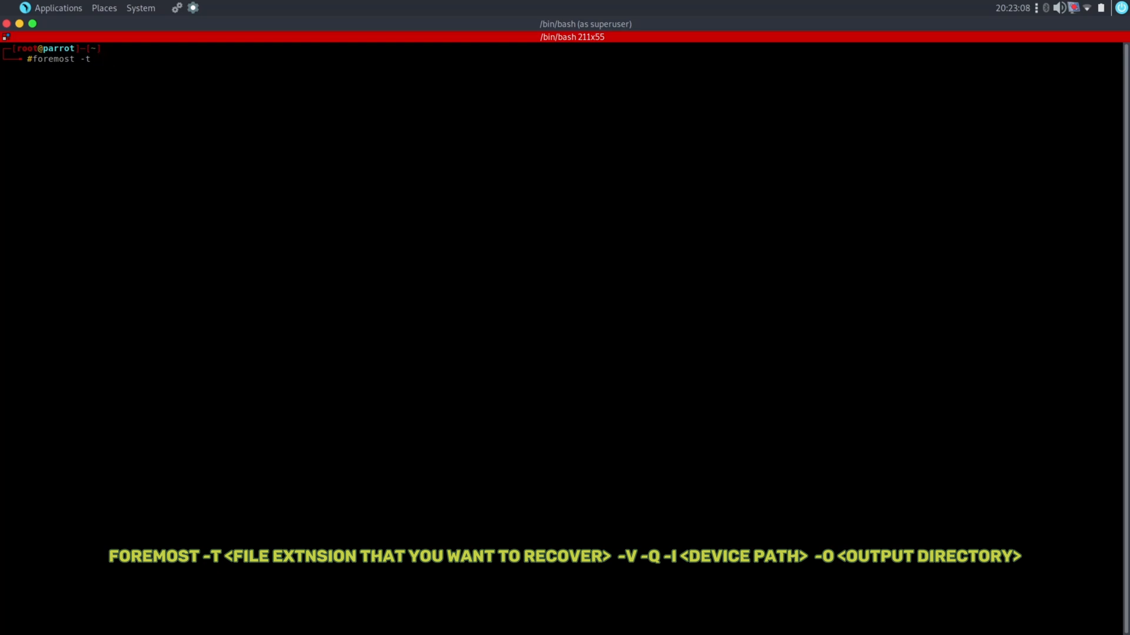
text(jpg,)
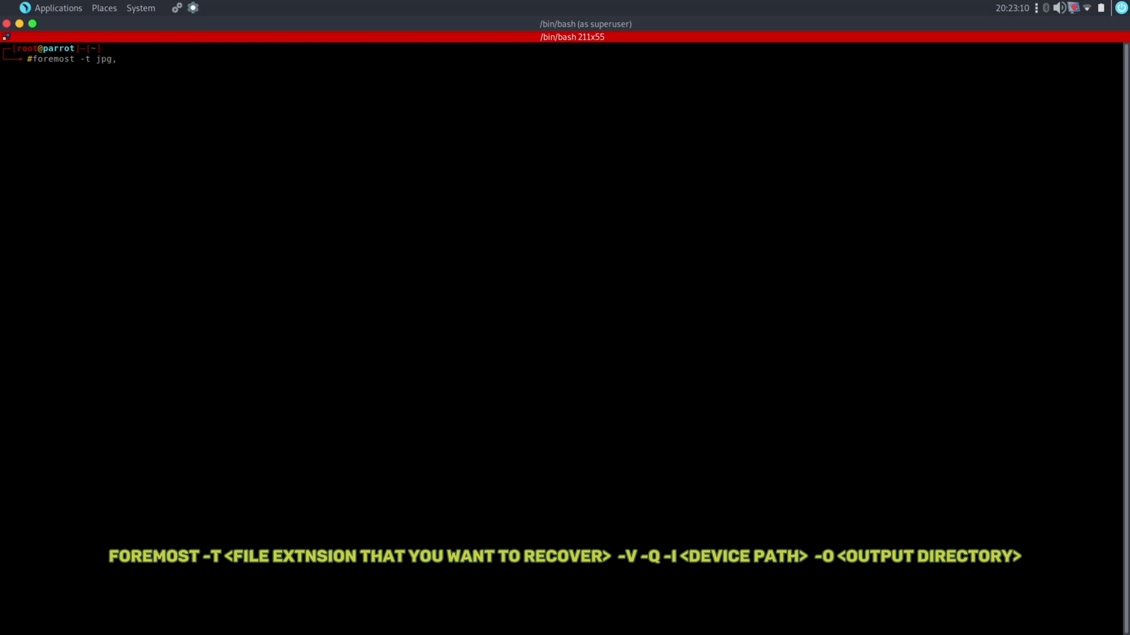
text(mov -v -q -)
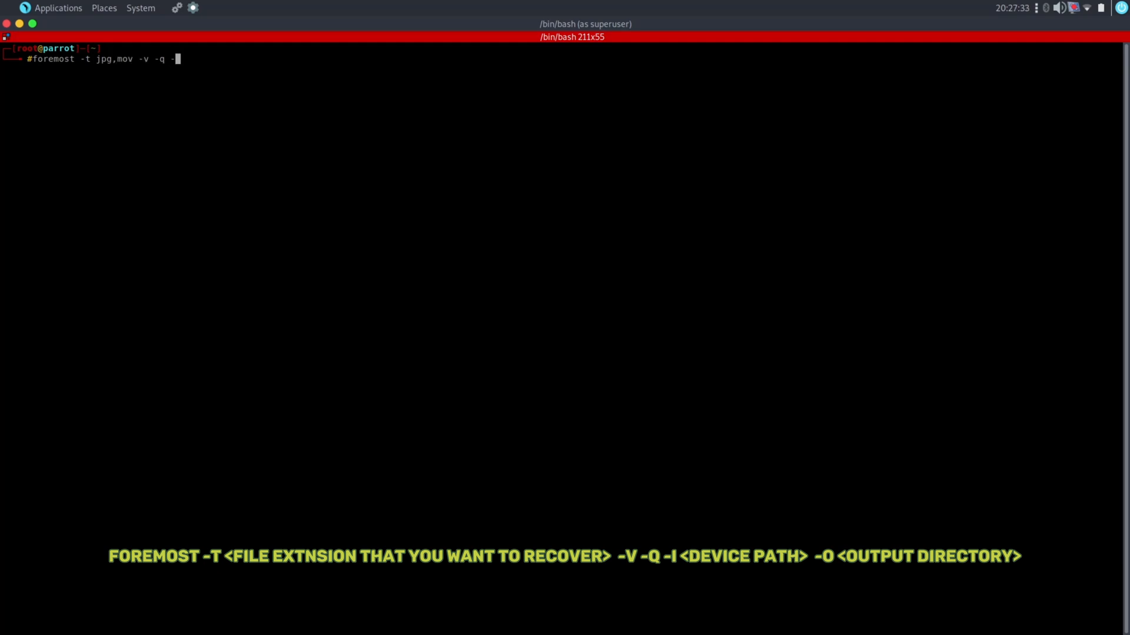
text(i)
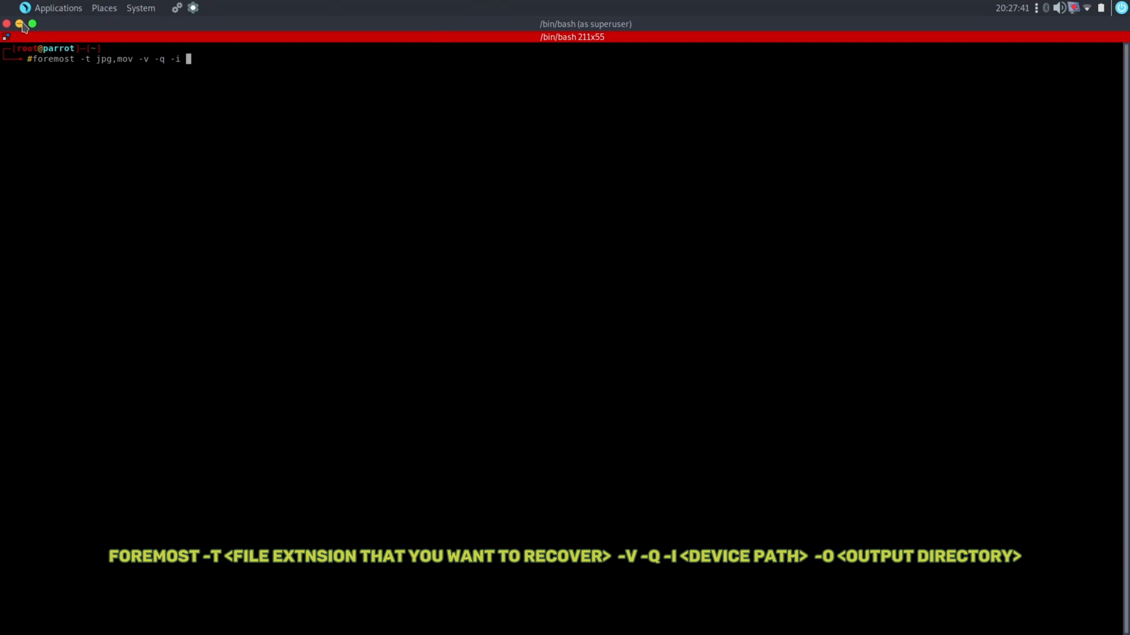
mouse_move(339, 8)
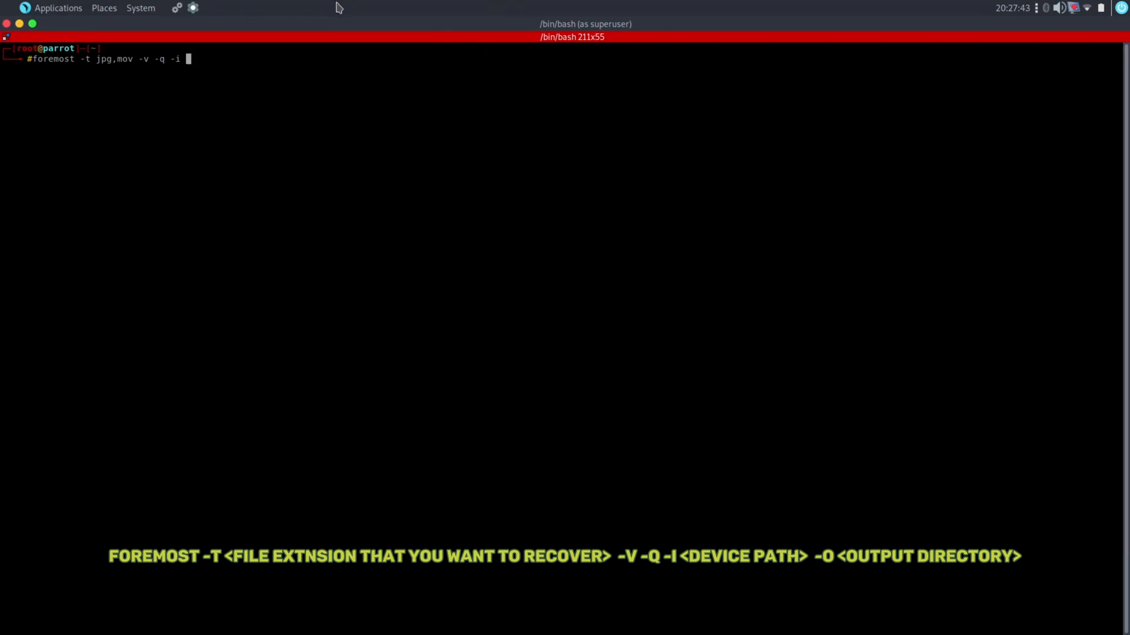
mouse_move(327, 113)
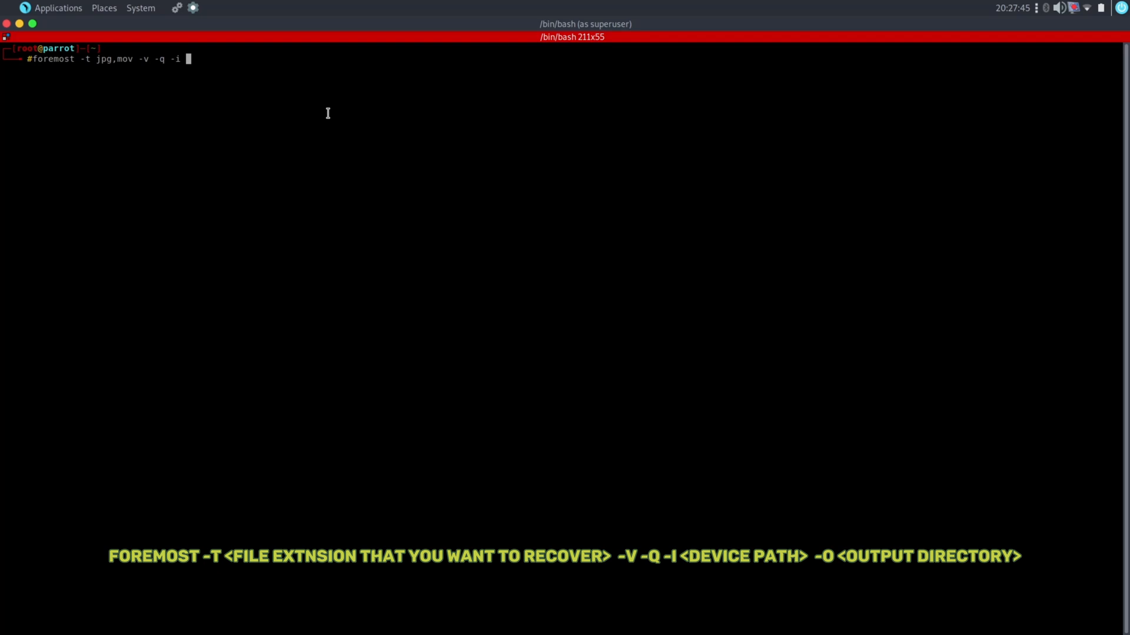
text(/dev/sdc1 -o)
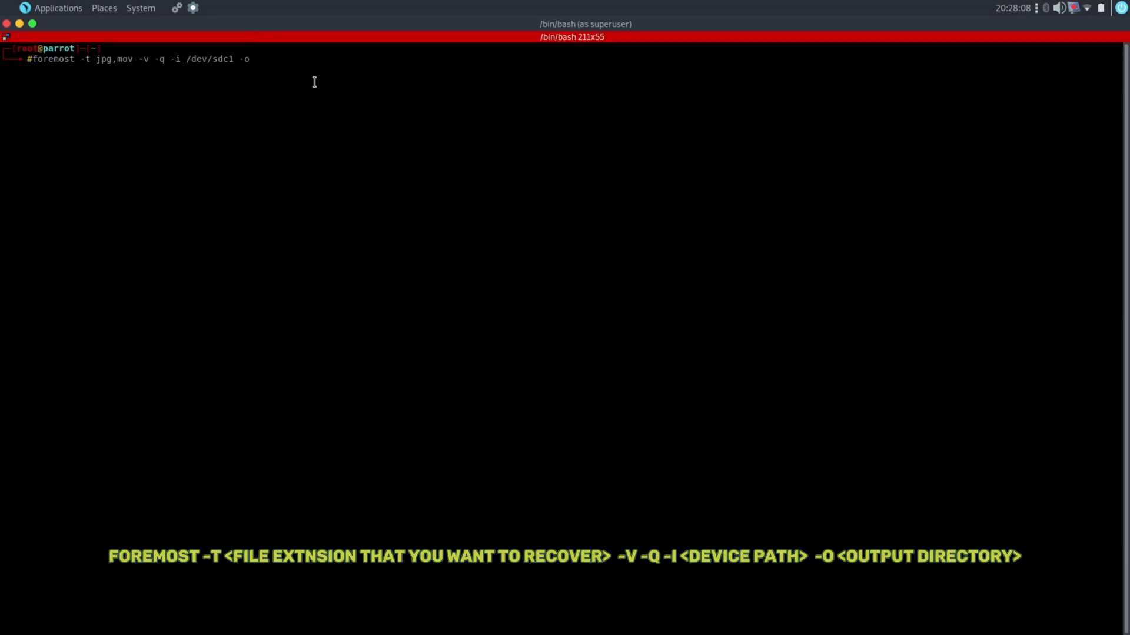
text(/home/noob_hacker)
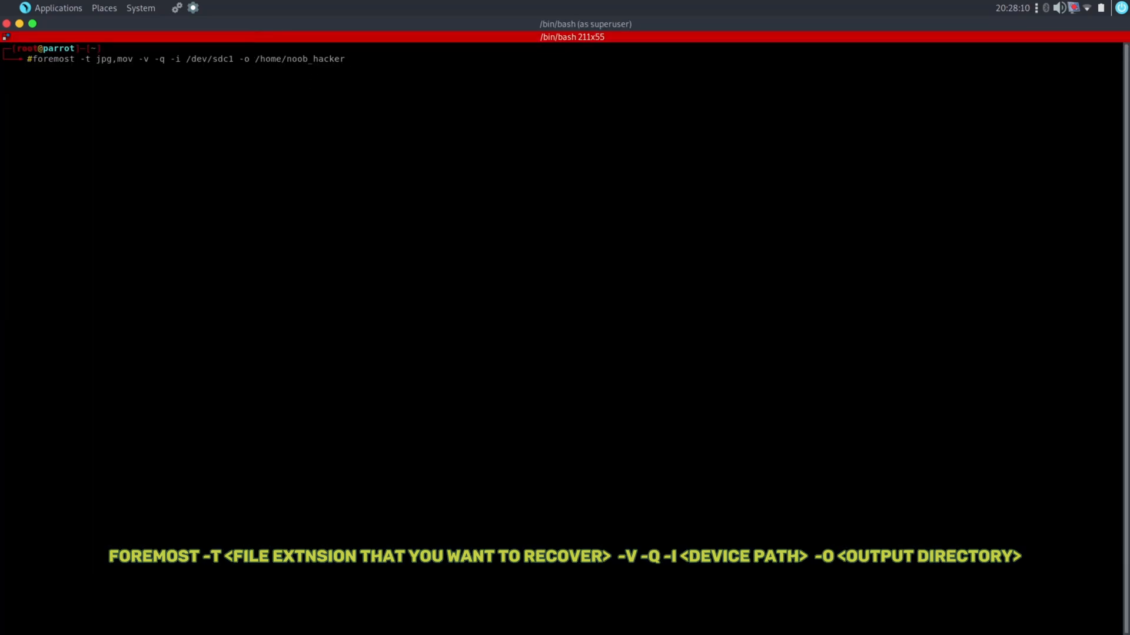
text(?)
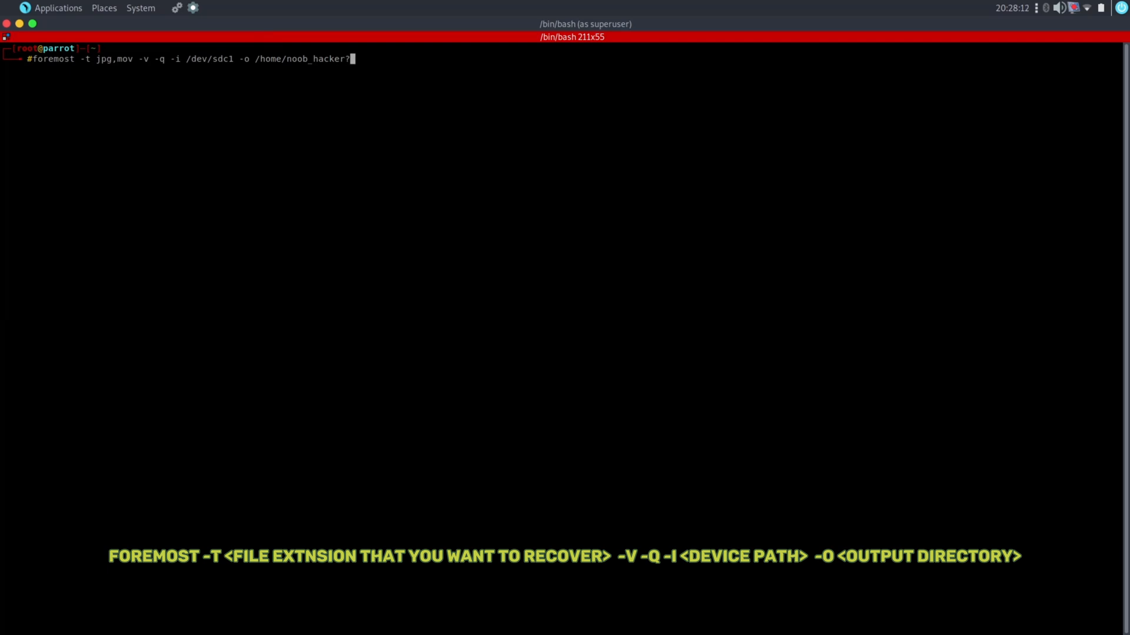
text(Desktop)
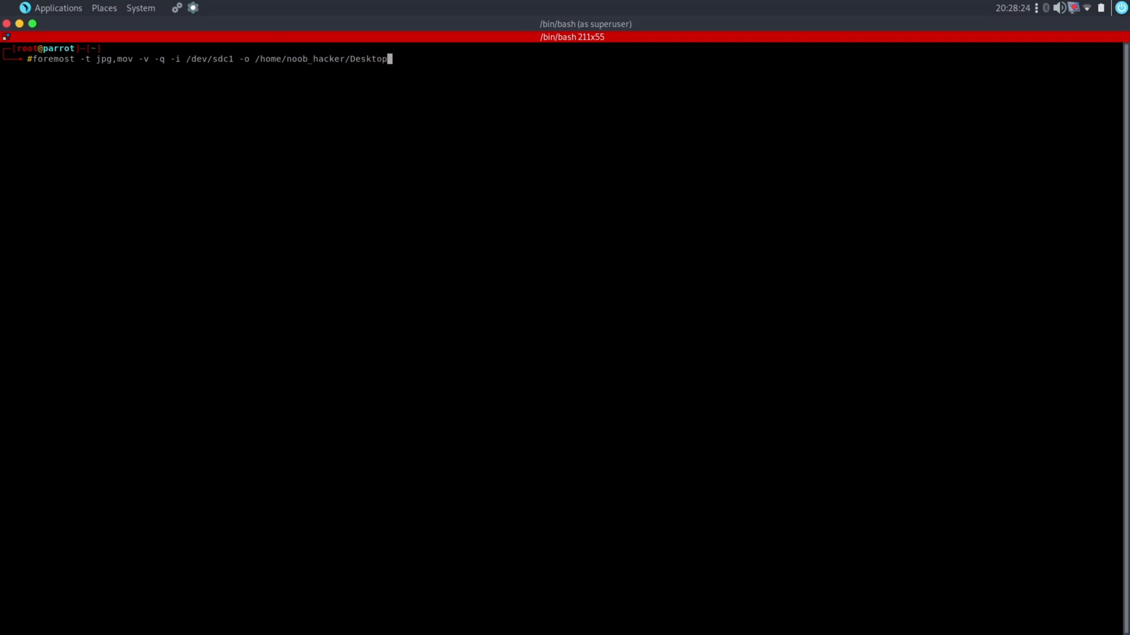
text(Recover)
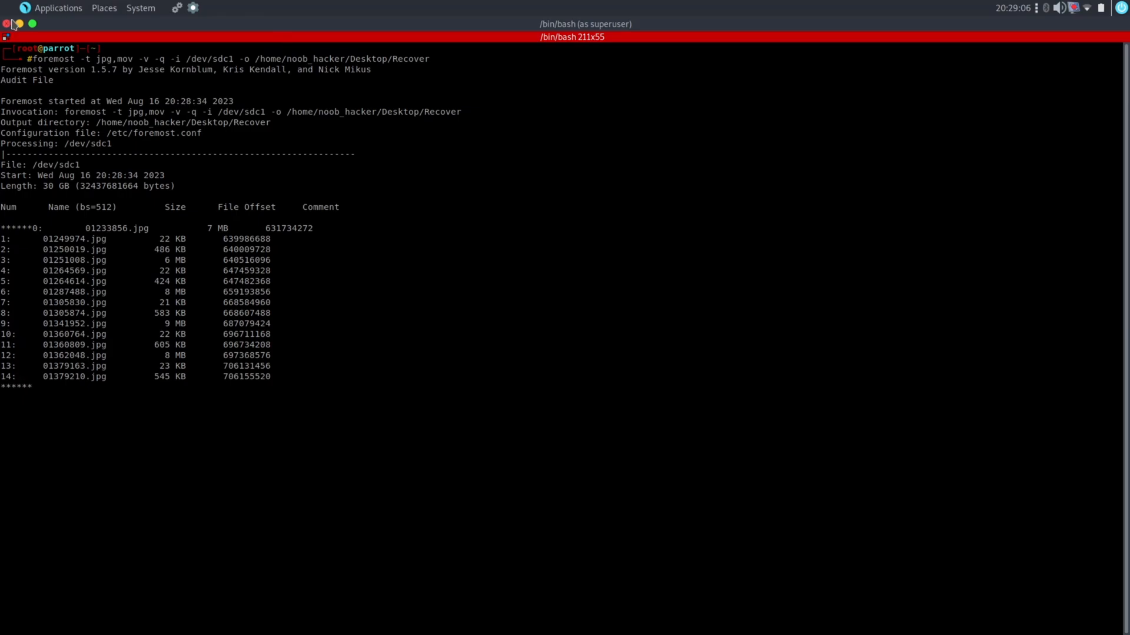
Inspect the locked Recover folder, then give the regular user ownership with 'sudo chown -R $USER $HOME'.
click(5, 23)
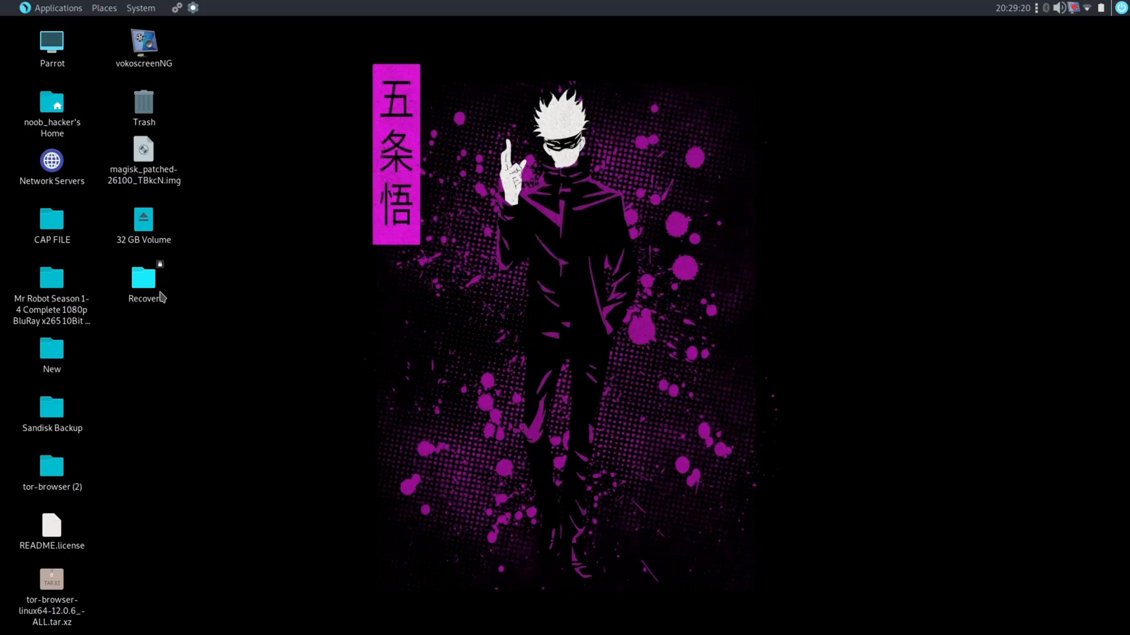
double_click(144, 279)
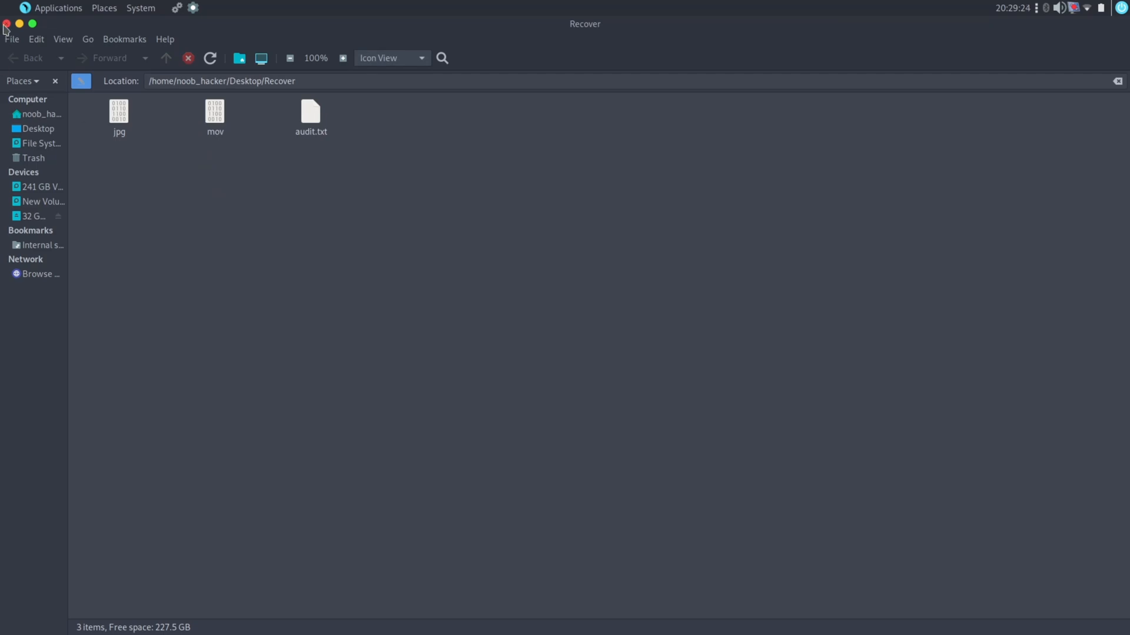
click(5, 23)
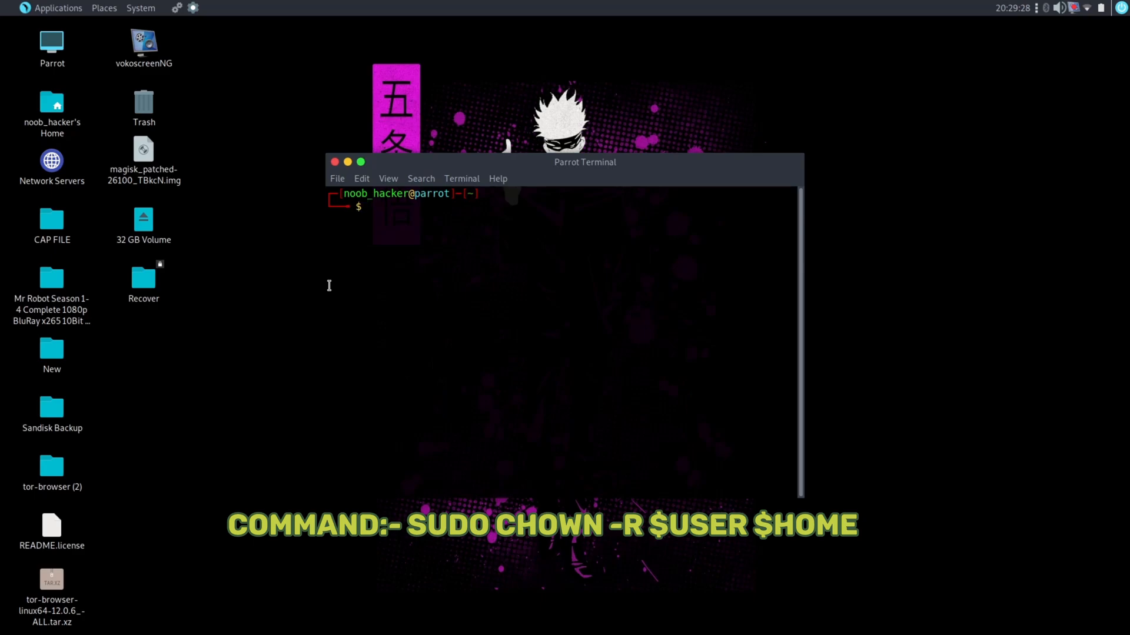
text(sudo chwon -R $USER $HOME)
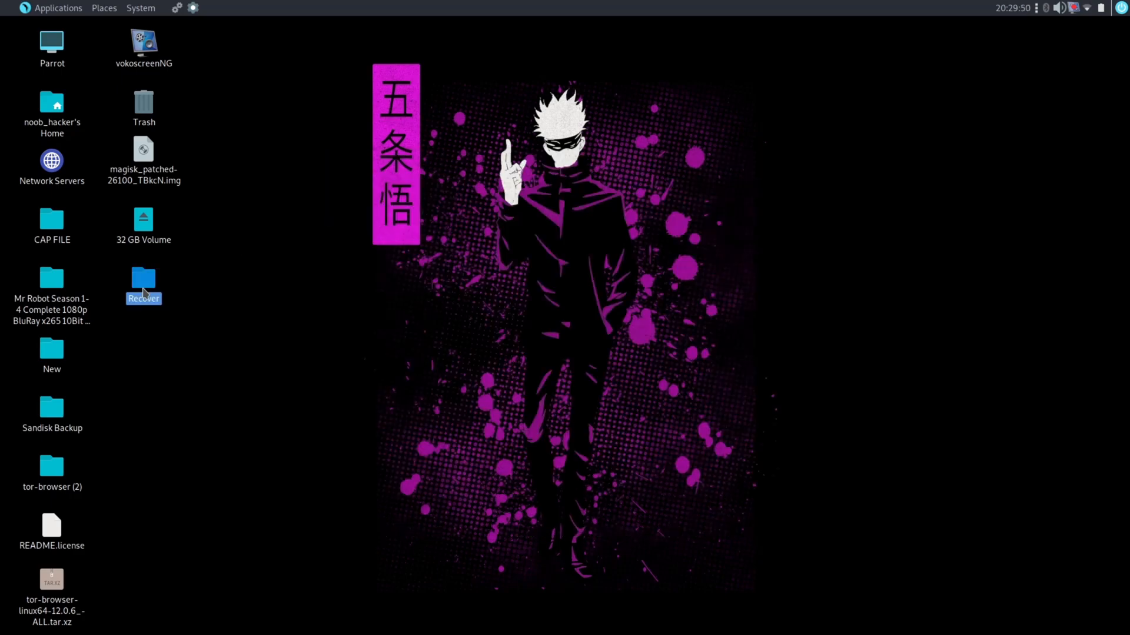
double_click(142, 279)
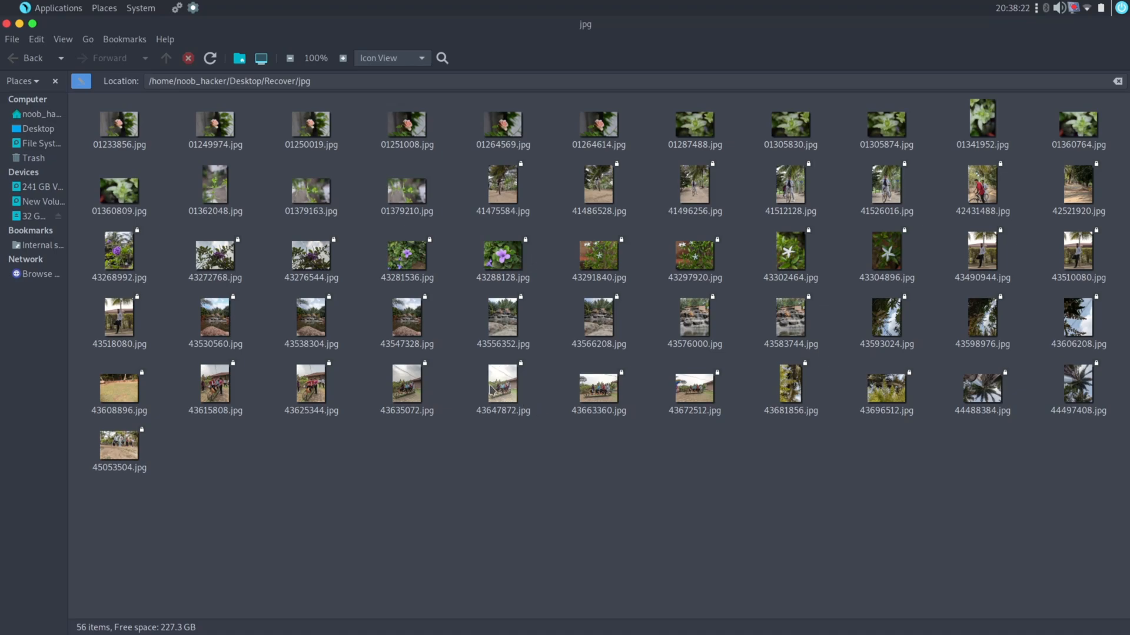
mouse_move(811, 536)
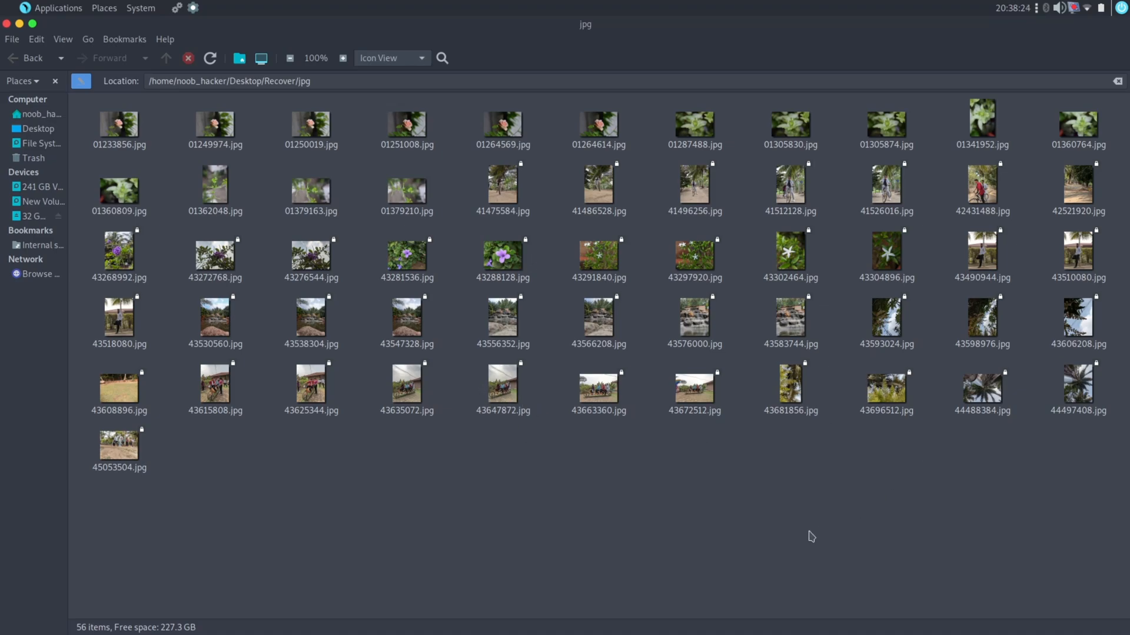
mouse_move(762, 531)
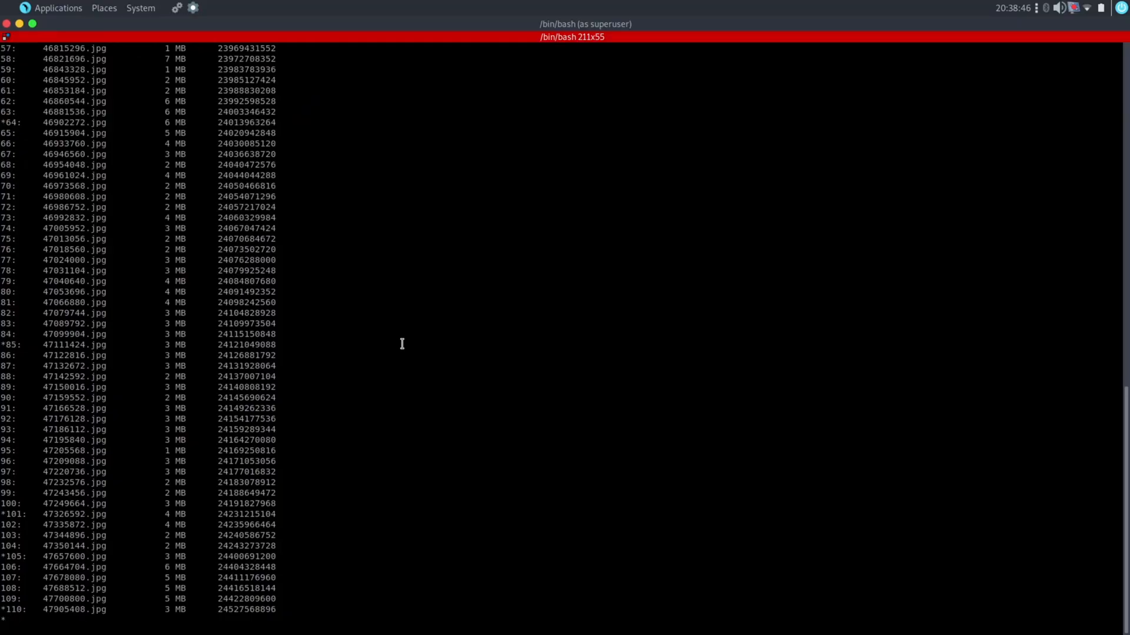
Stop the jpg scan and rerun foremost with type zip, recalling the command to edit.
key(ctrl+c)
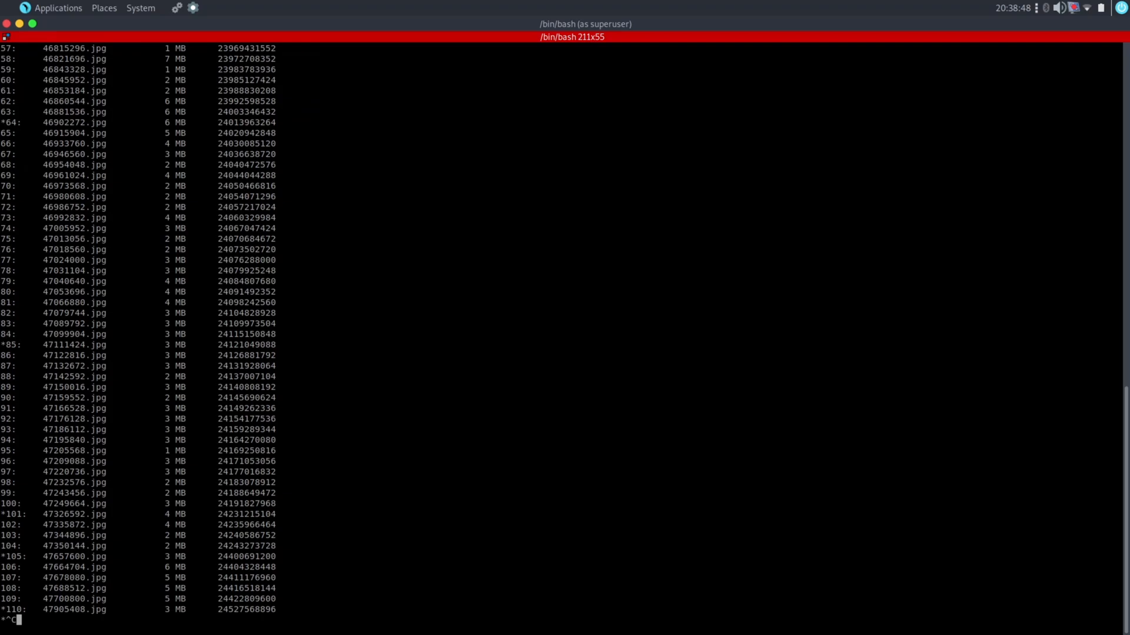
key(ctrl+c)
text(foremost -t jpg,mov -v -q -i /dev/sdc1 -o /home/noob_hacker/Desktop/Recove)
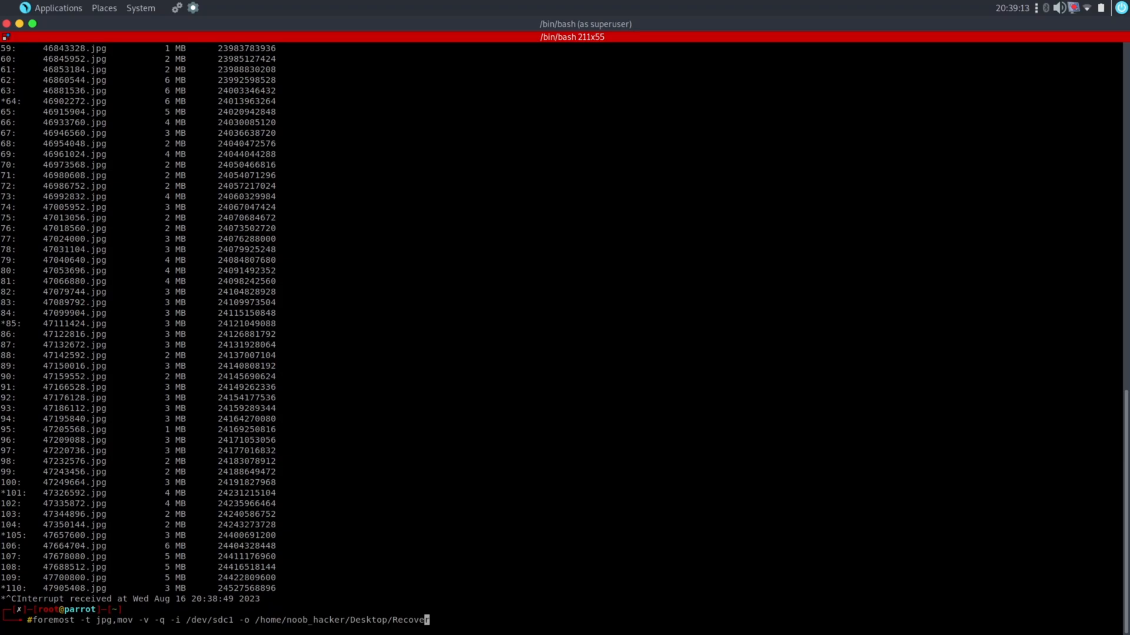
text(r)
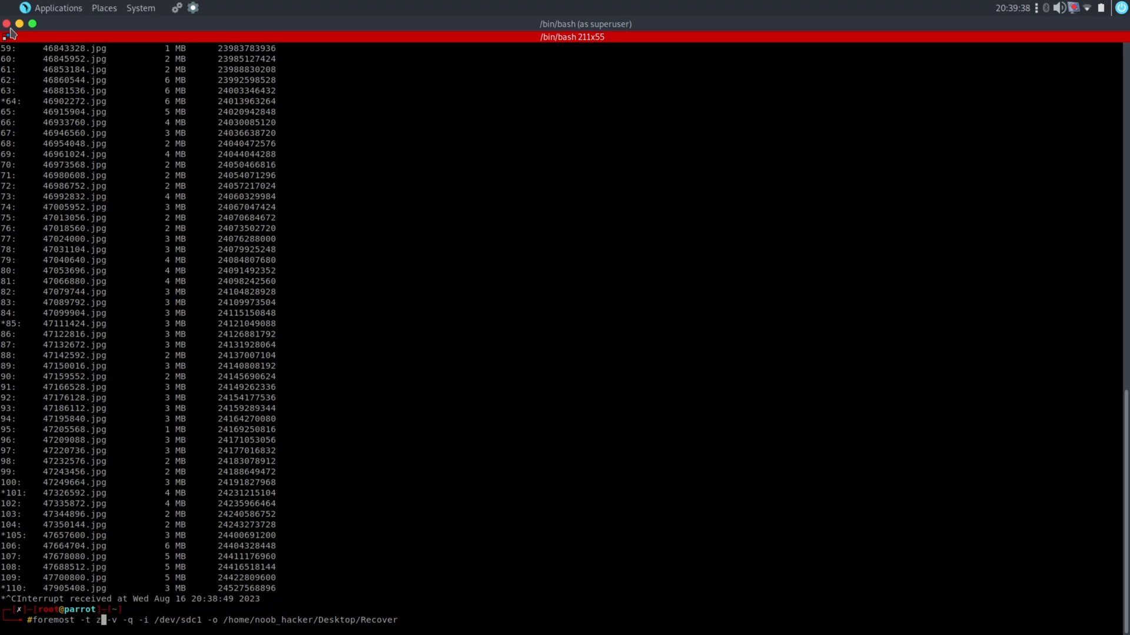
text(ip)
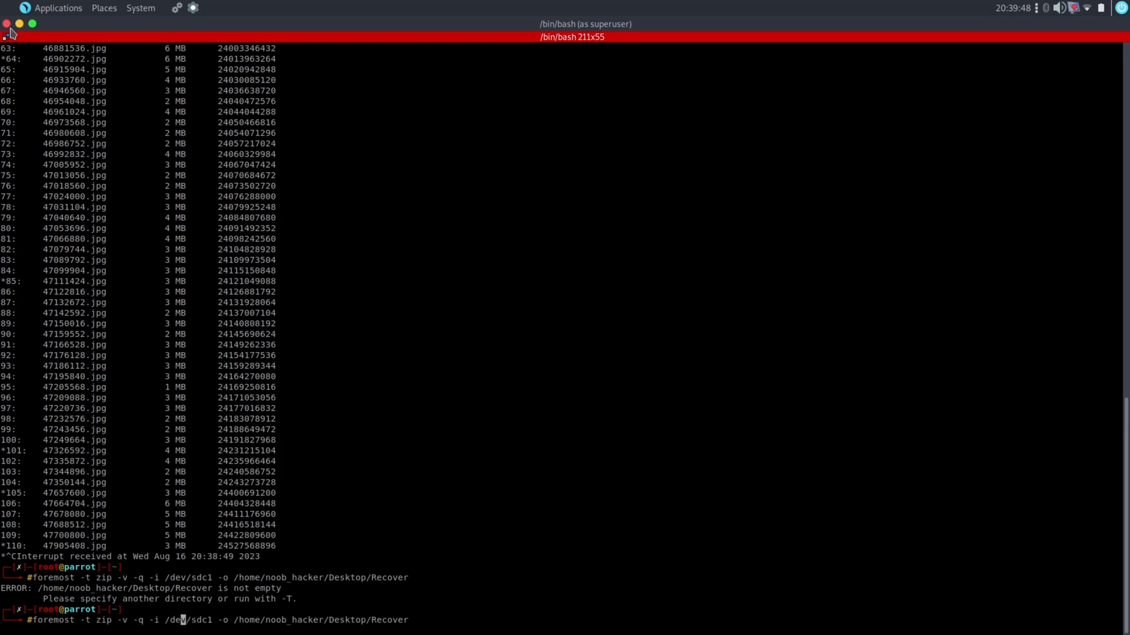
text(-T)
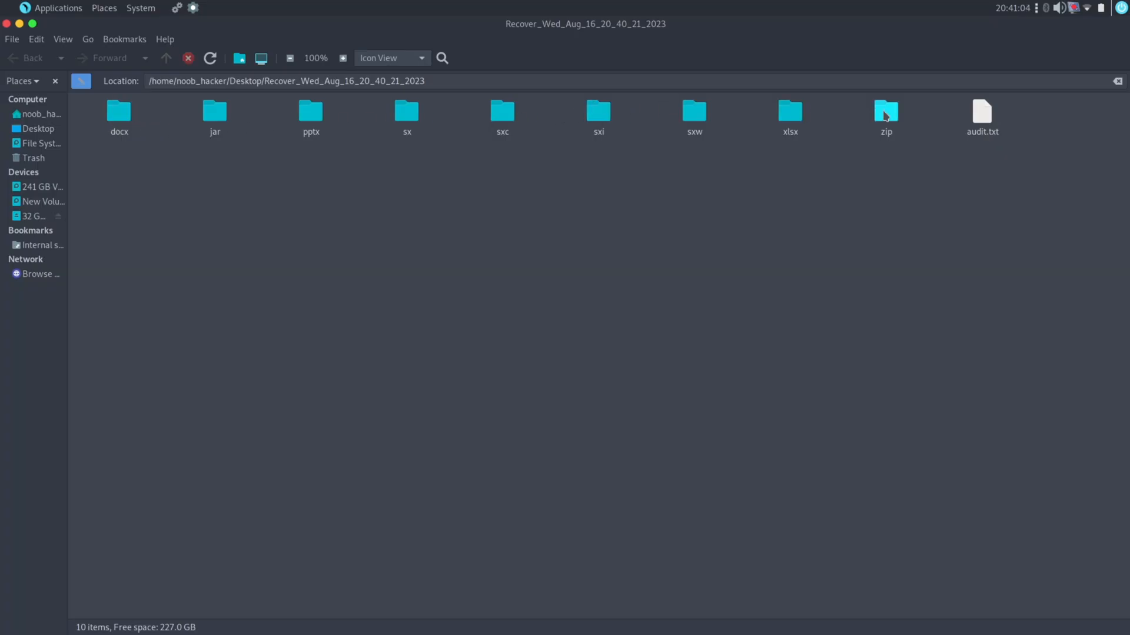
Open the zip subfolder and try the first archive, which fails to load.
double_click(883, 112)
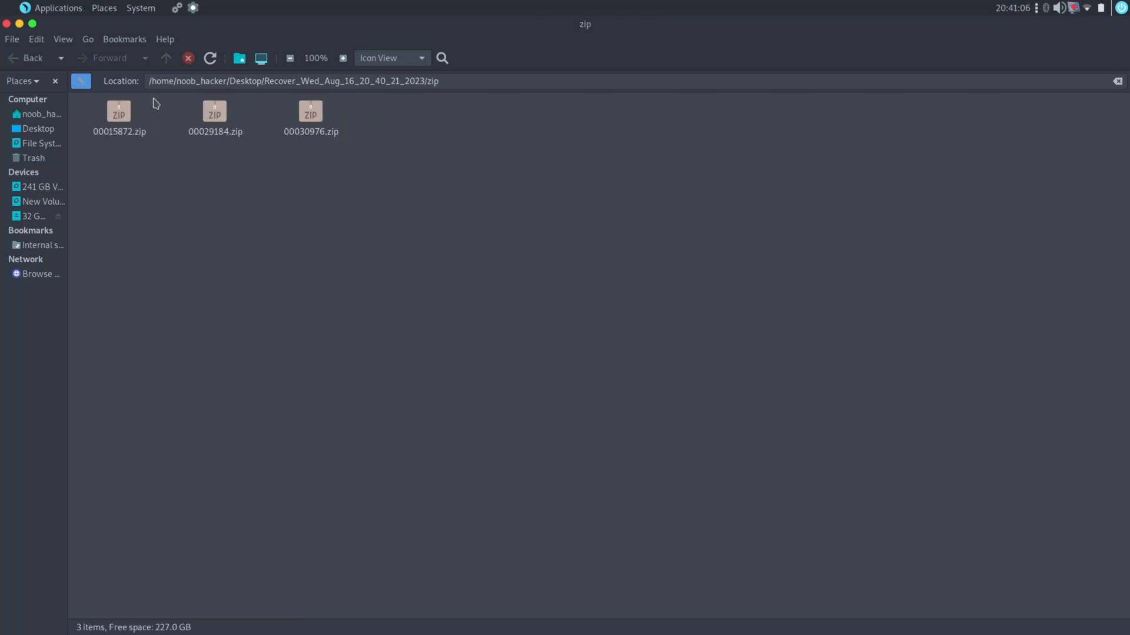
double_click(119, 112)
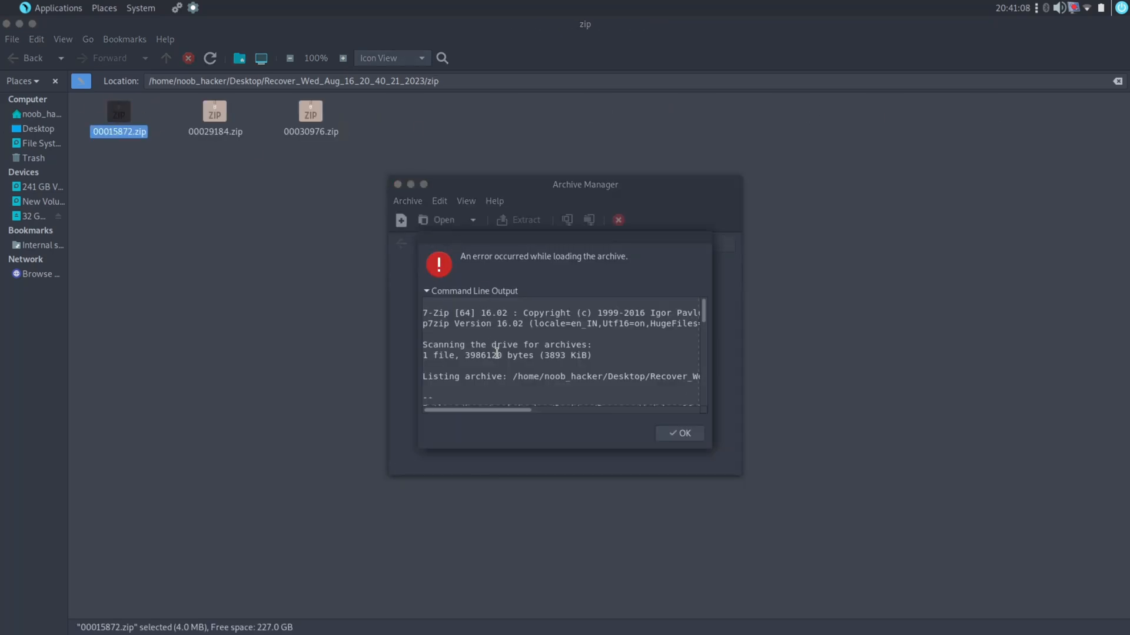
click(677, 433)
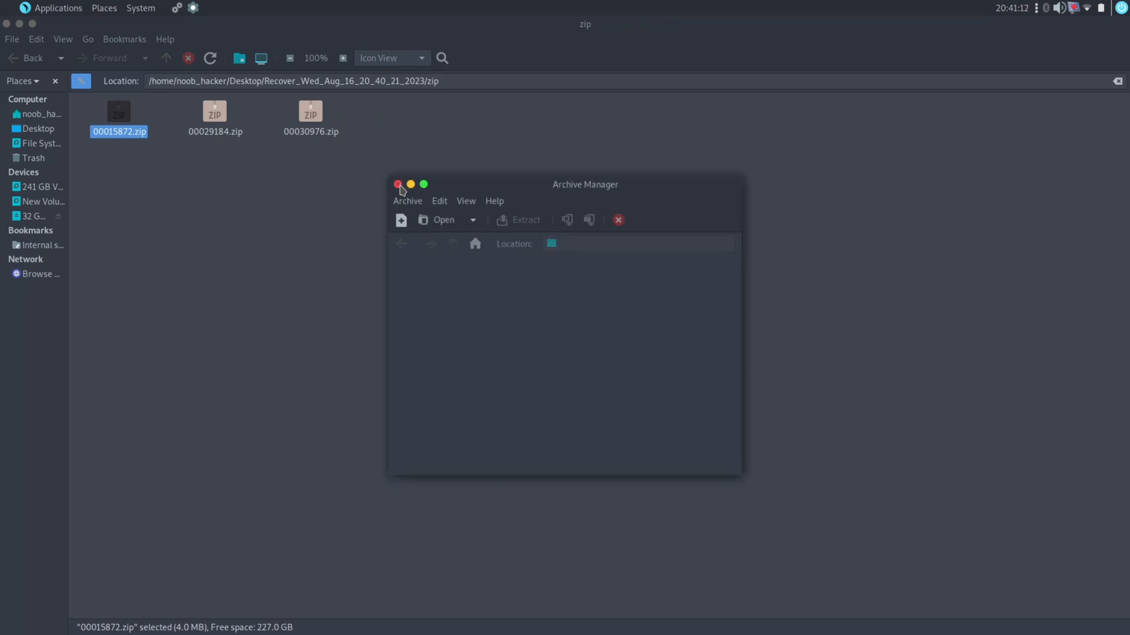
click(397, 184)
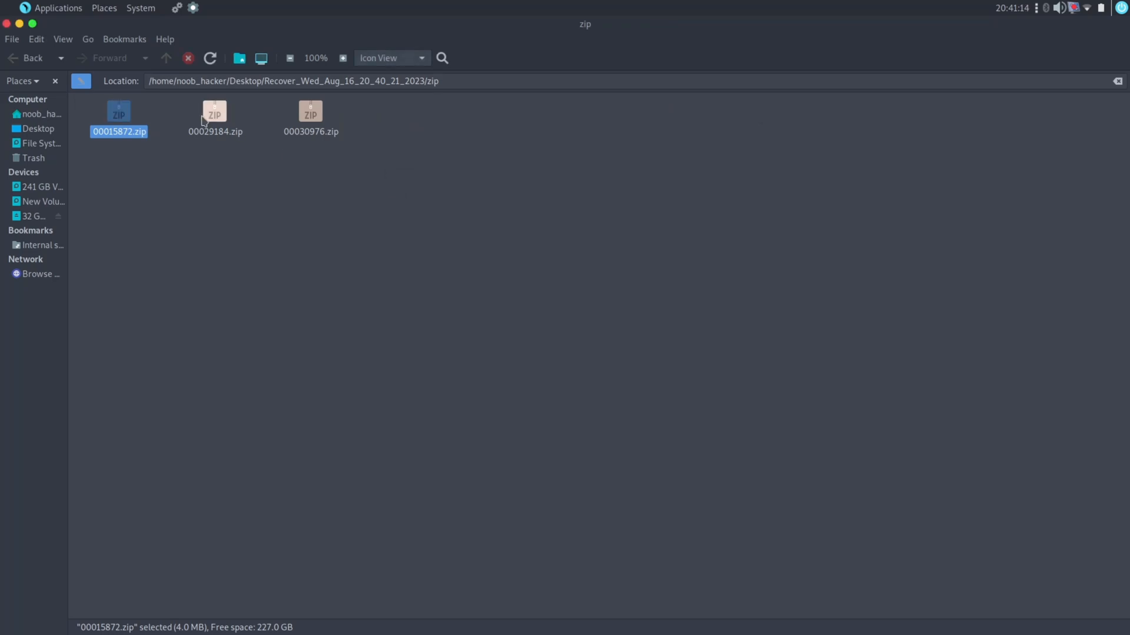
View the second and third archives, showing adb, fastboot and DLL files.
double_click(215, 115)
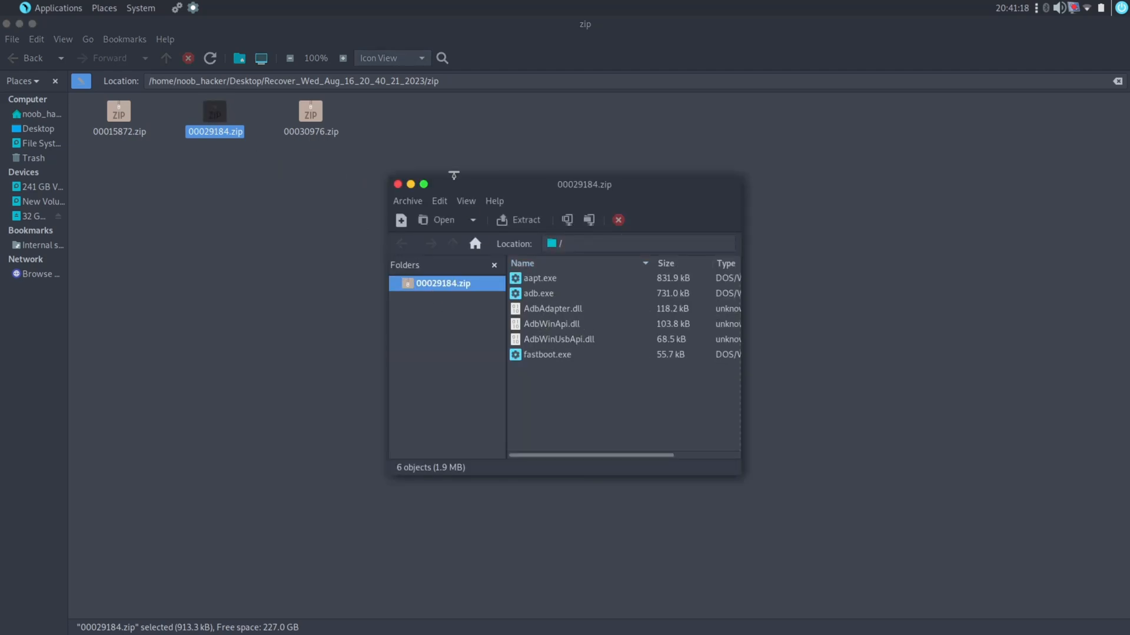
click(617, 220)
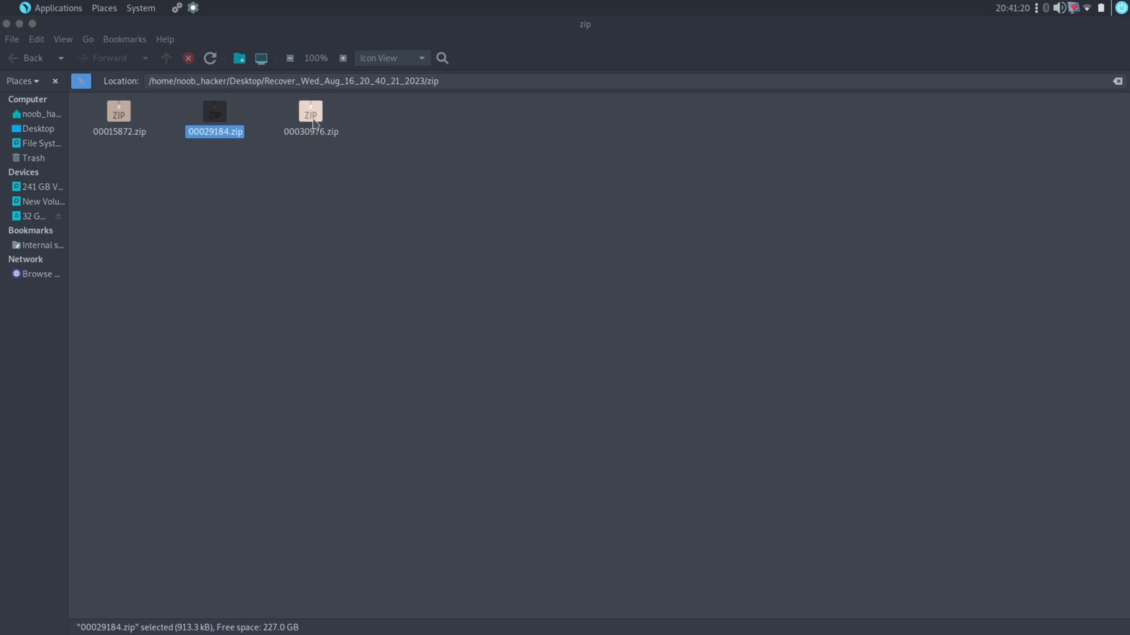
double_click(311, 116)
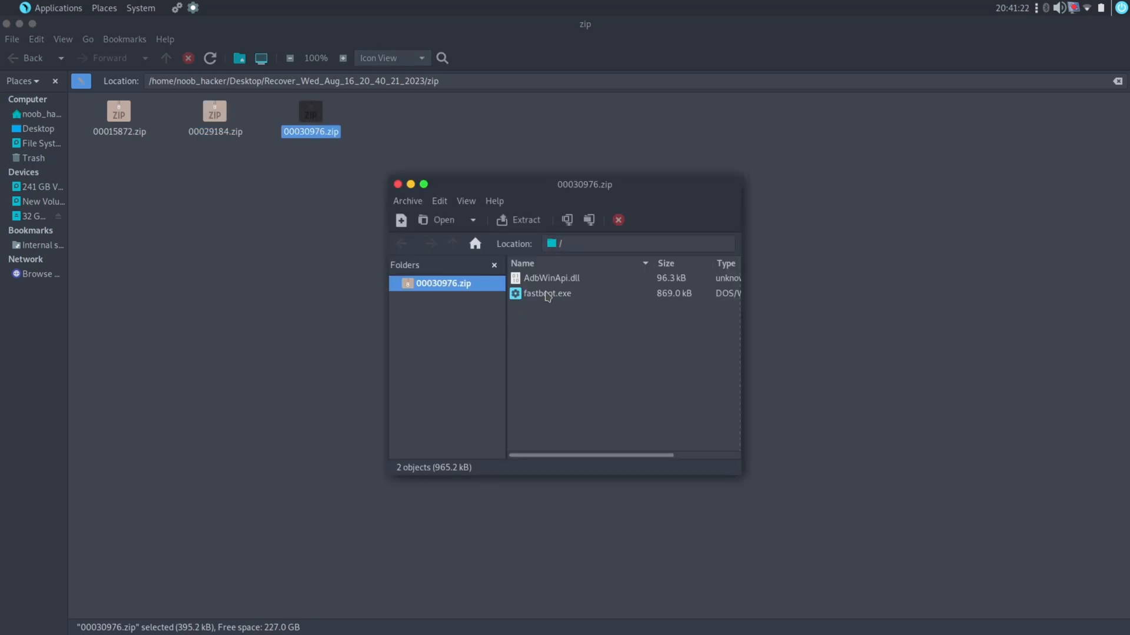
click(396, 184)
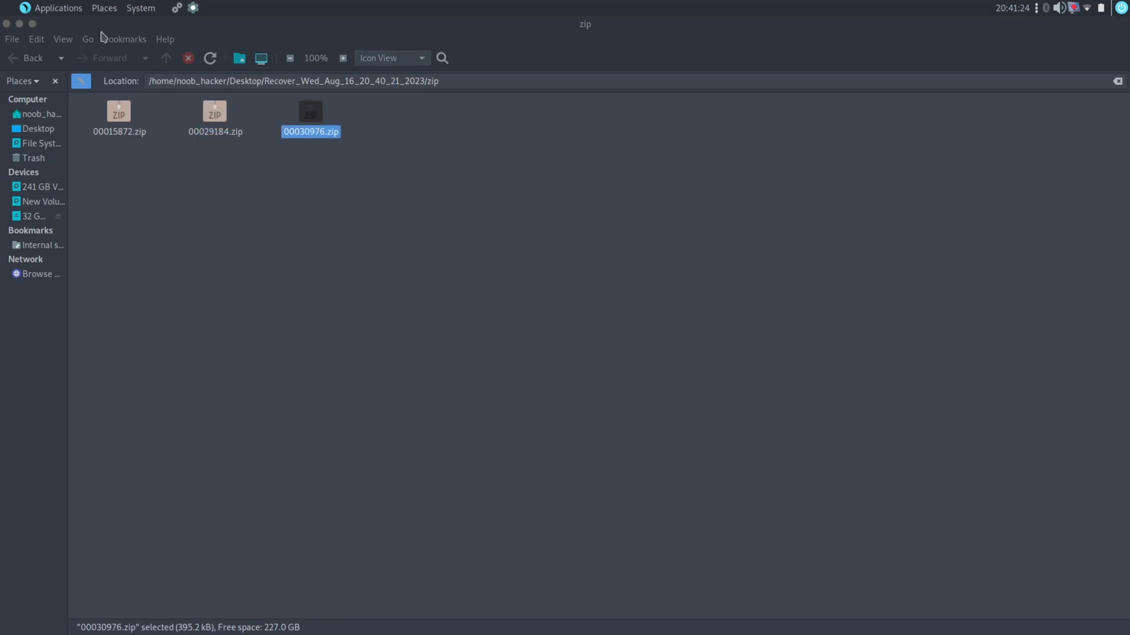